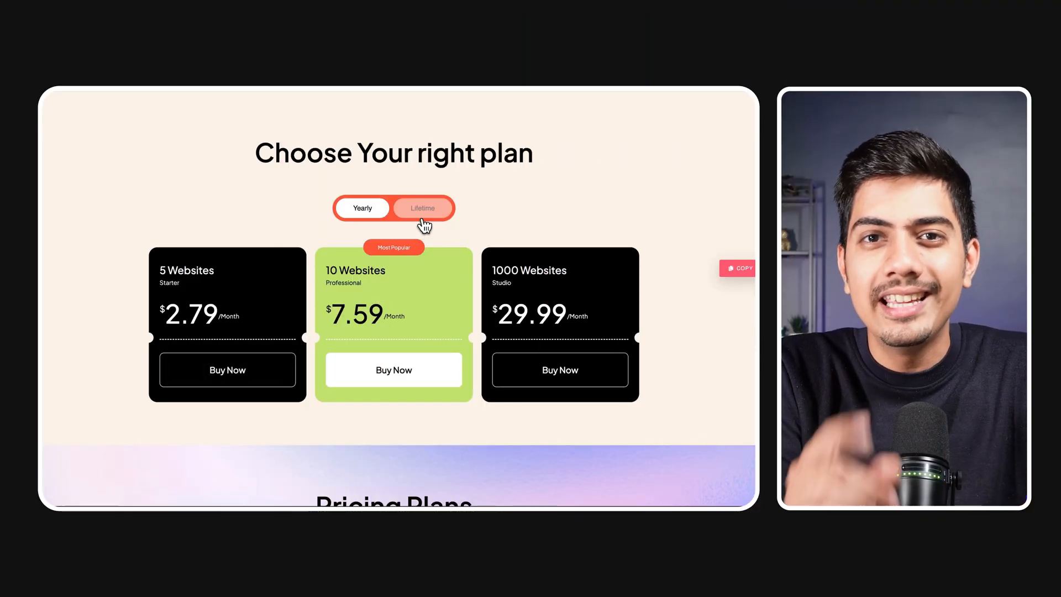
- Preview the Lifetime plans in the first table, then show Lifetime prices in Pricing Plans
left_click(362, 208)
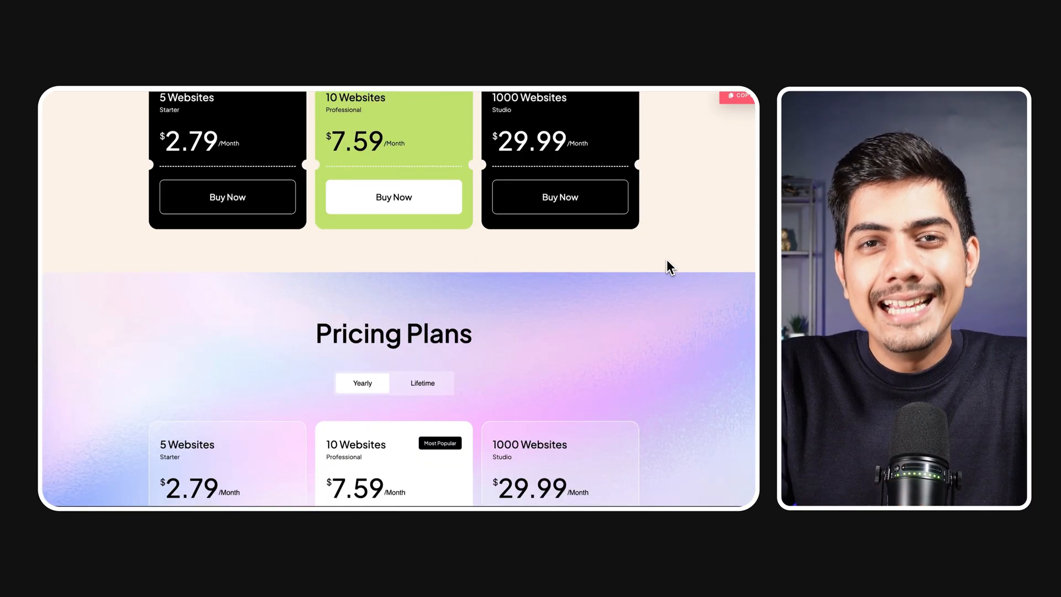
scroll("down", 3)
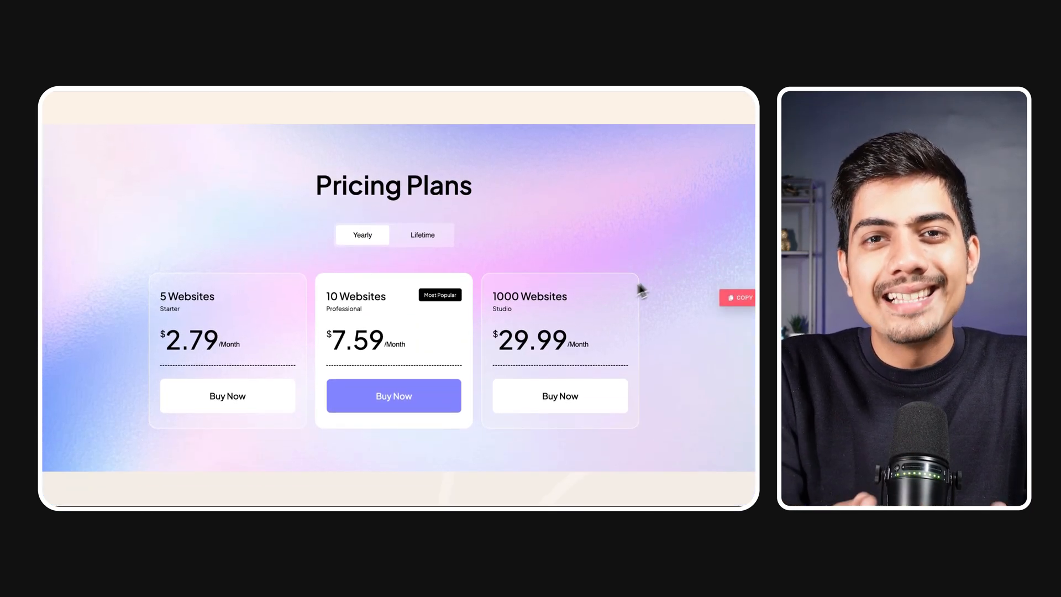
left_click(422, 234)
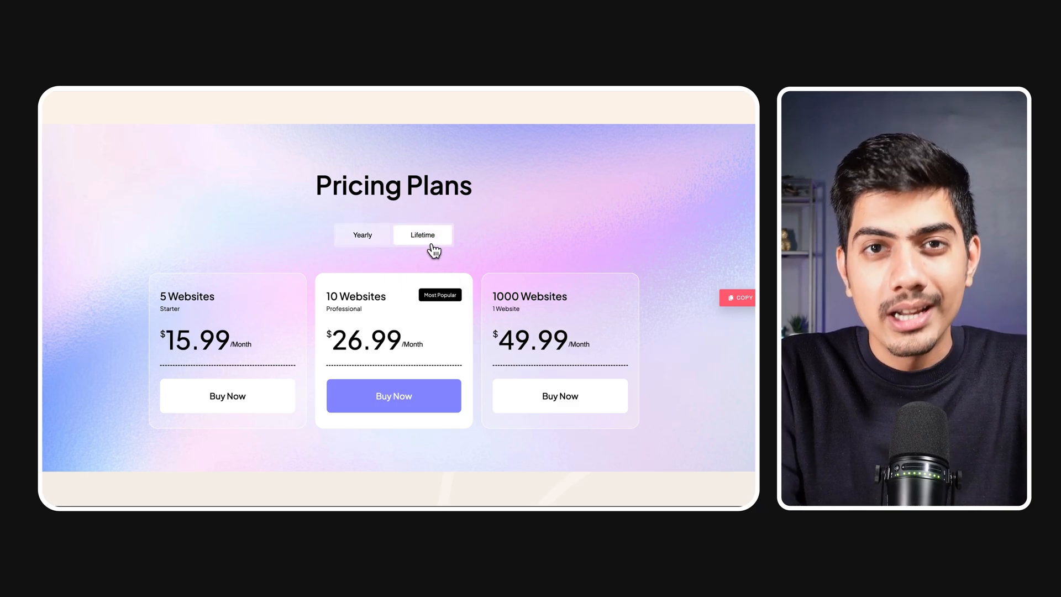
left_click(363, 234)
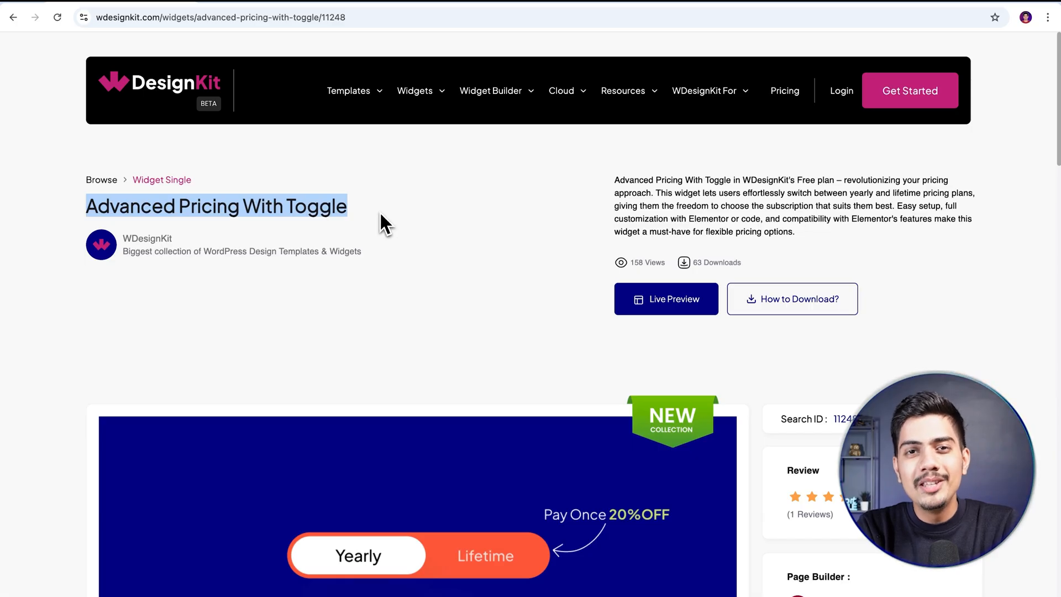
mouse_move(119, 131)
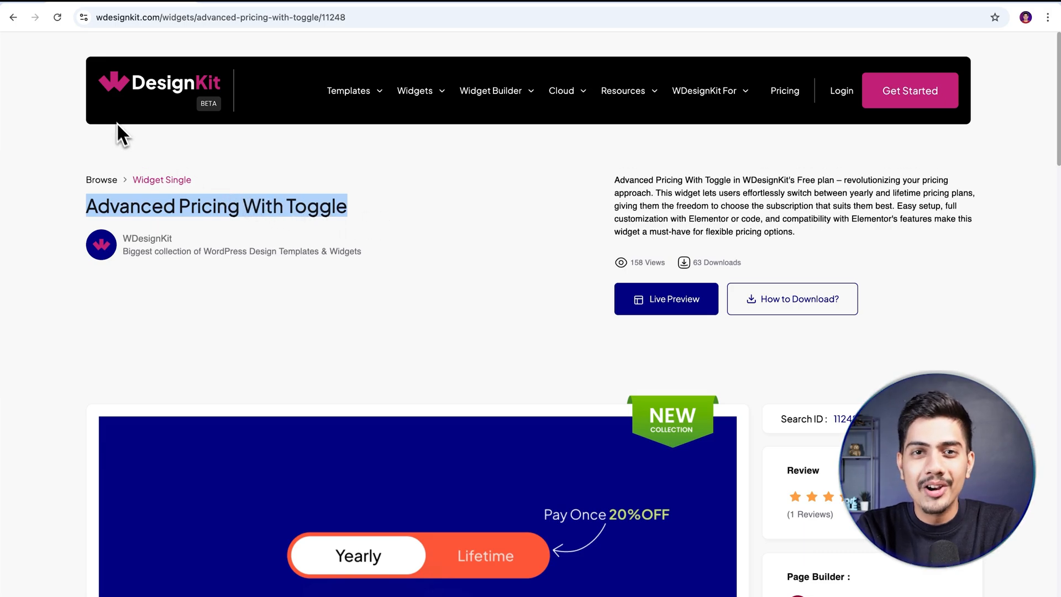
mouse_move(210, 114)
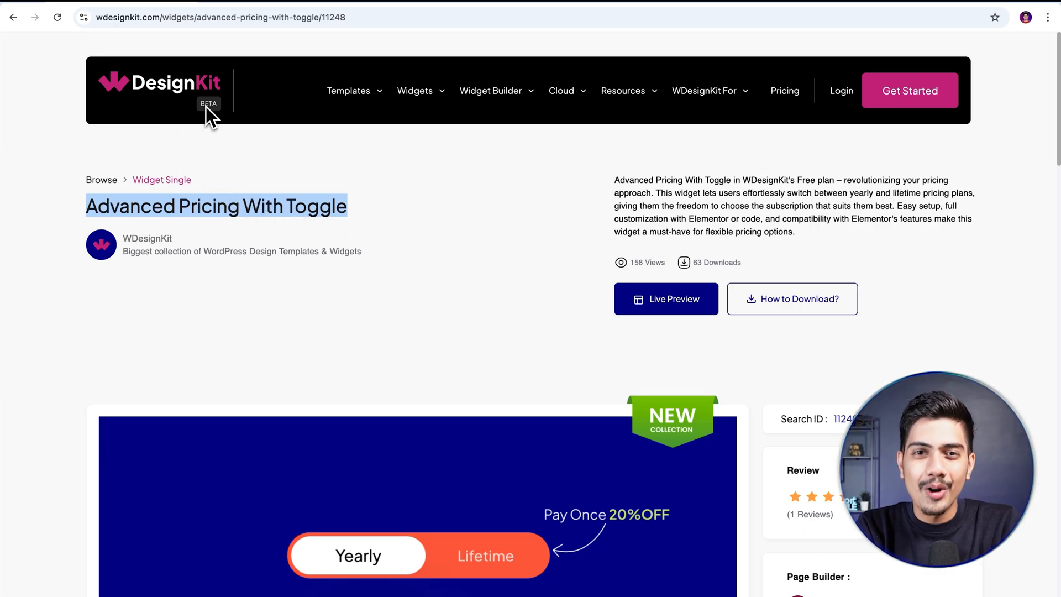
left_click(349, 91)
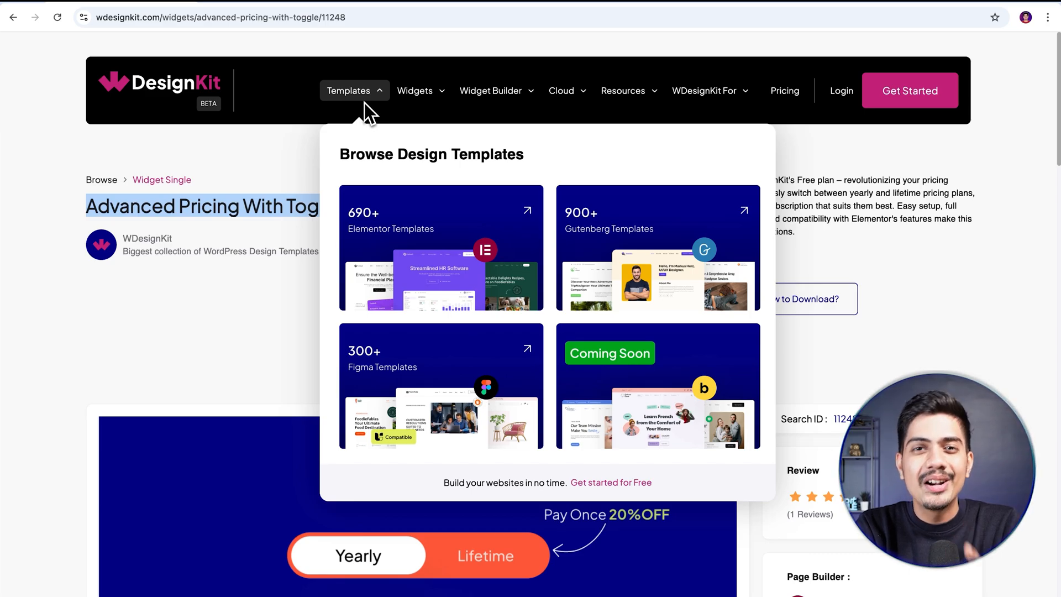
left_click(415, 91)
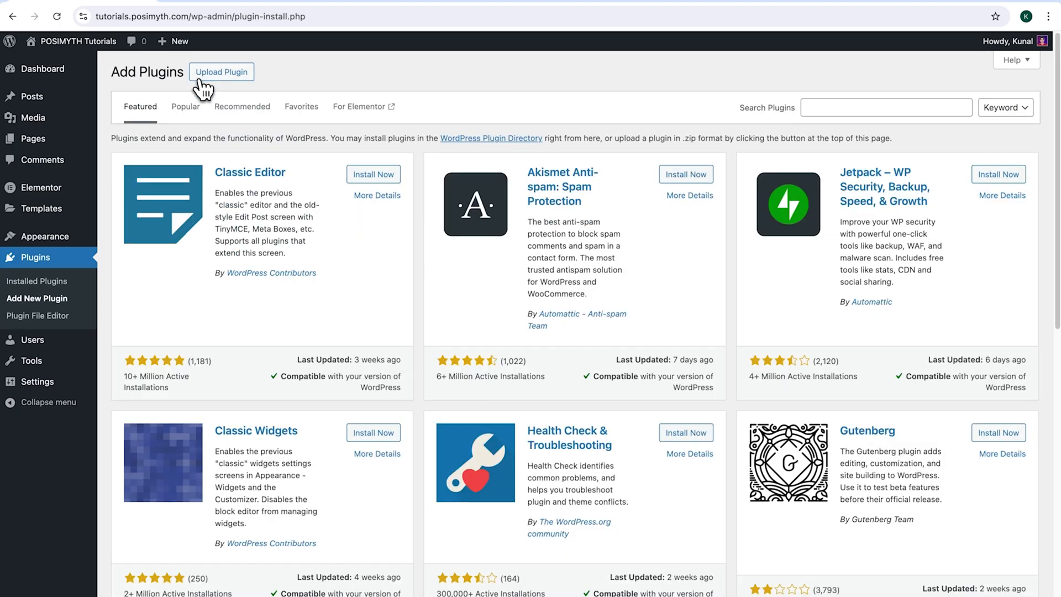
- Search 'wdesi' in Add New Plugin, install WDesignKit and activate it
type("wdesignkit")
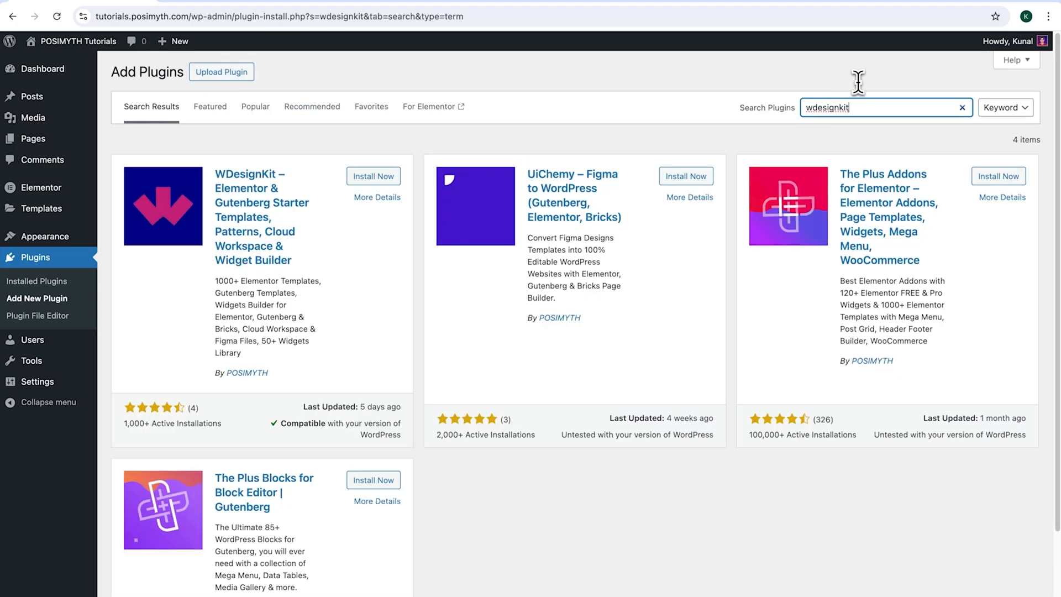
left_click(372, 176)
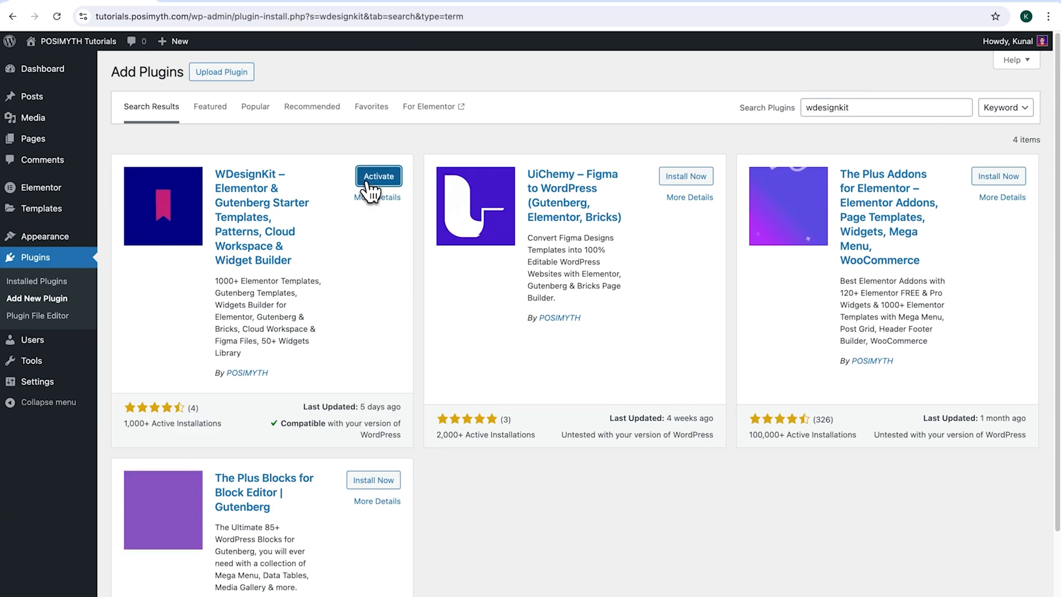
left_click(378, 175)
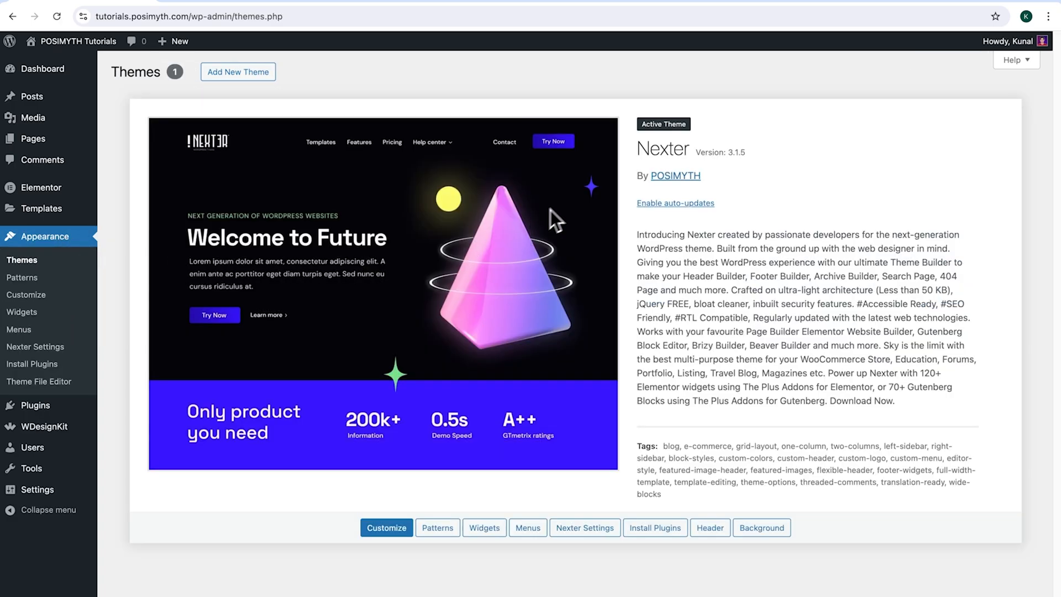
- Highlight the active theme name Nexter on the Themes screen
double_click(664, 148)
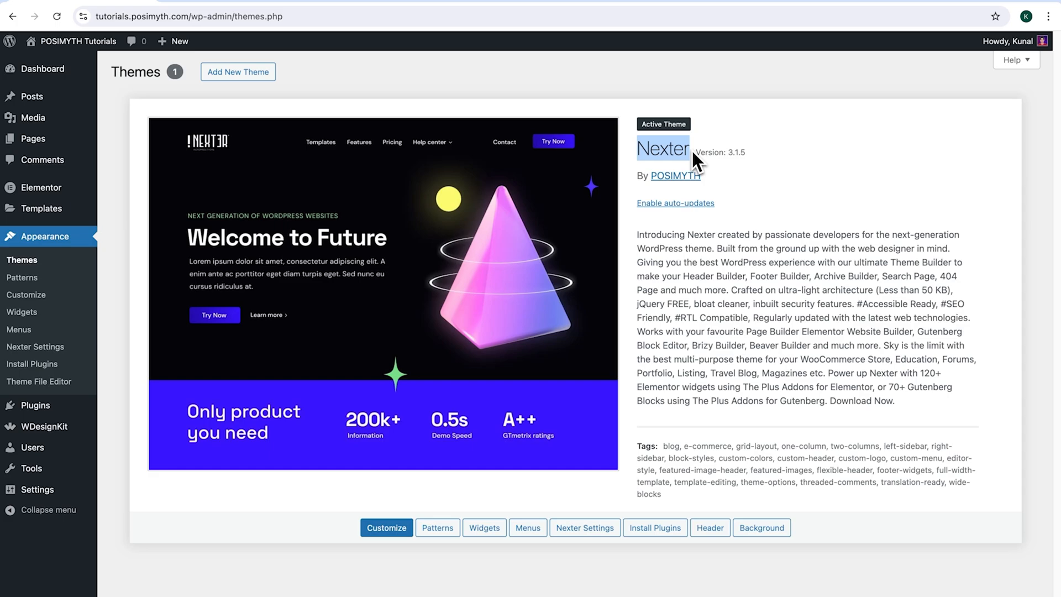
mouse_move(122, 458)
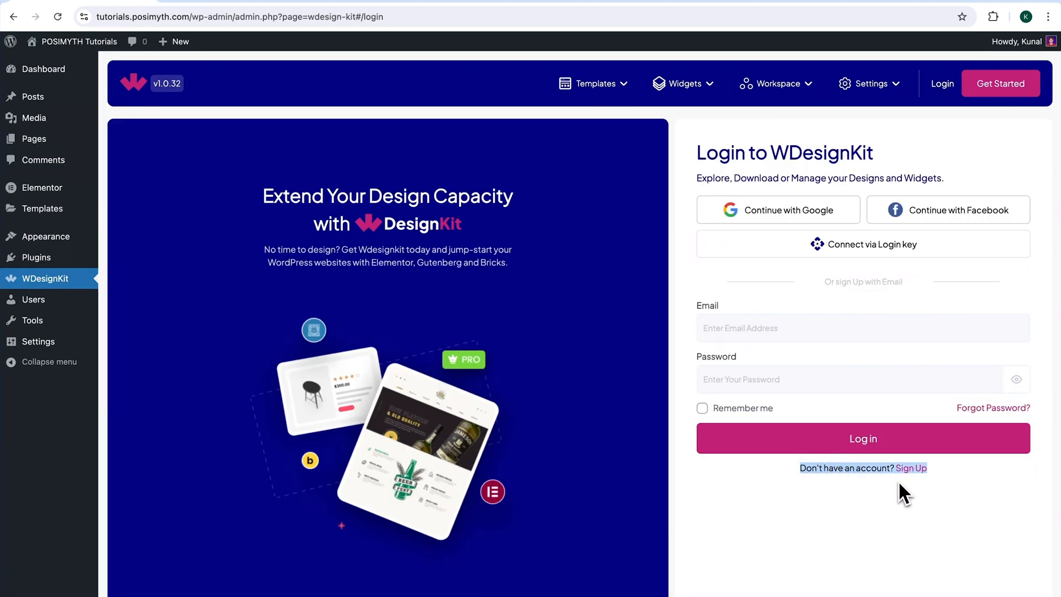
- Review the WDesignKit Sign Up form, then sign in with an existing account instead
left_click(914, 467)
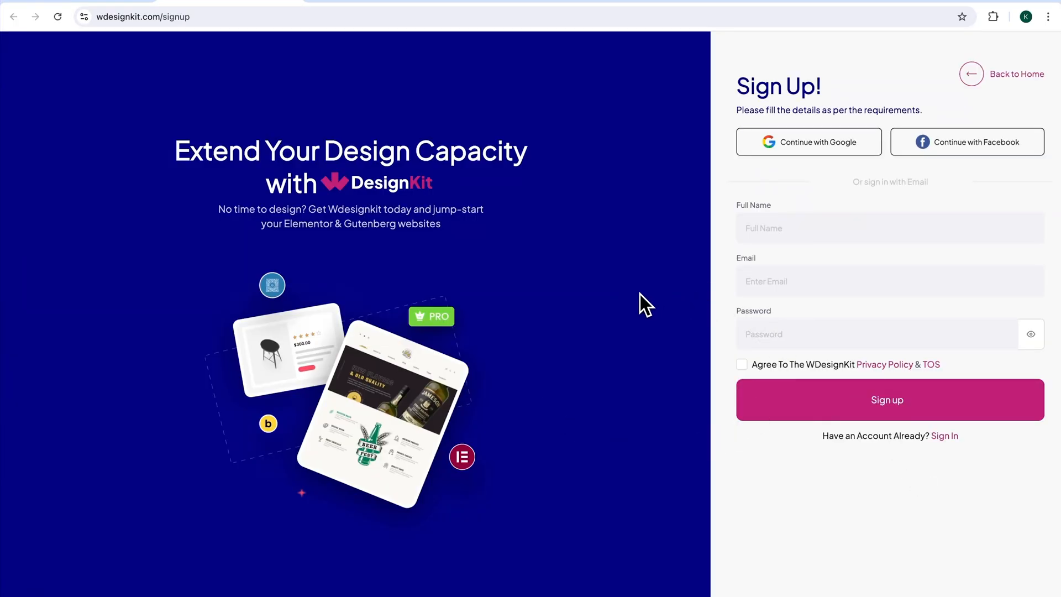
mouse_move(810, 150)
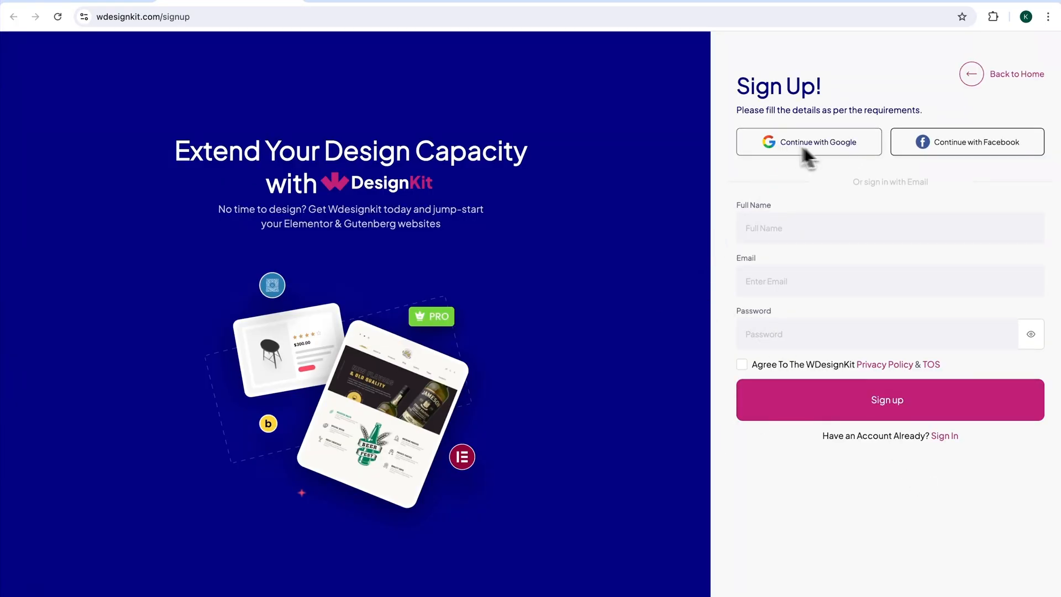
mouse_move(731, 263)
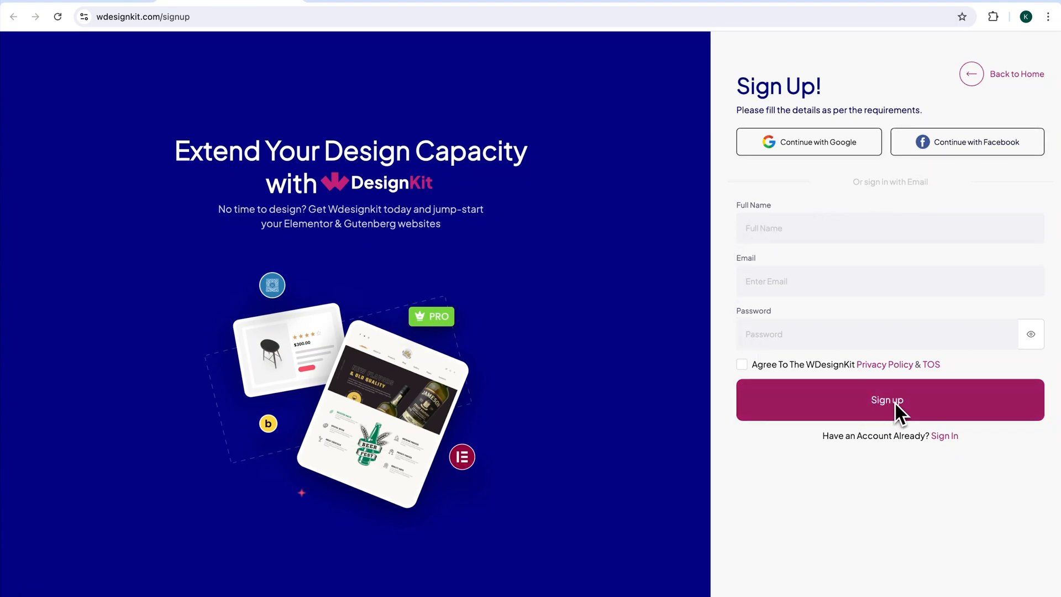
mouse_move(928, 441)
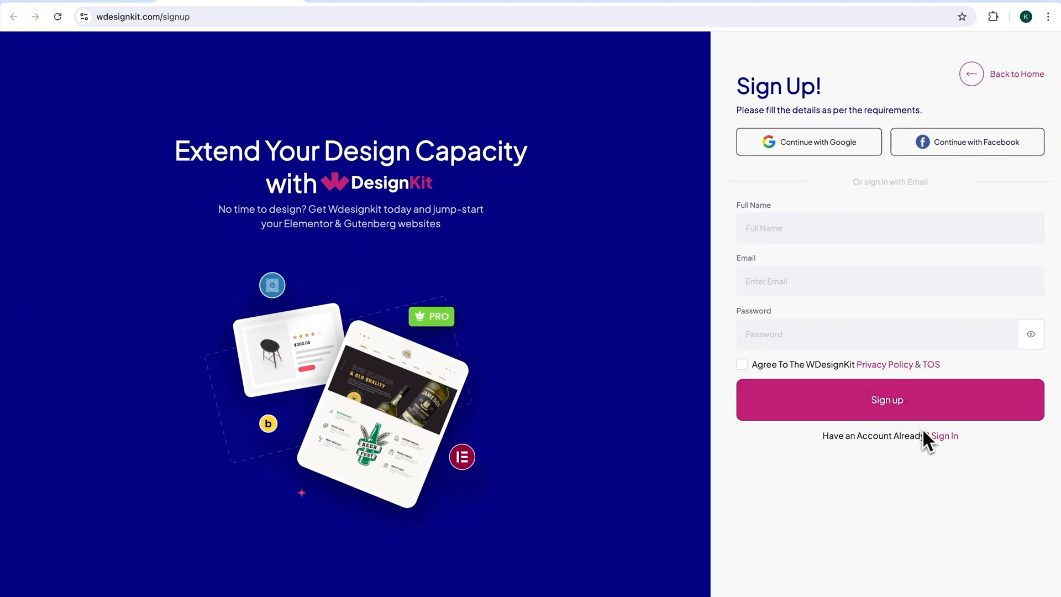
left_click(943, 436)
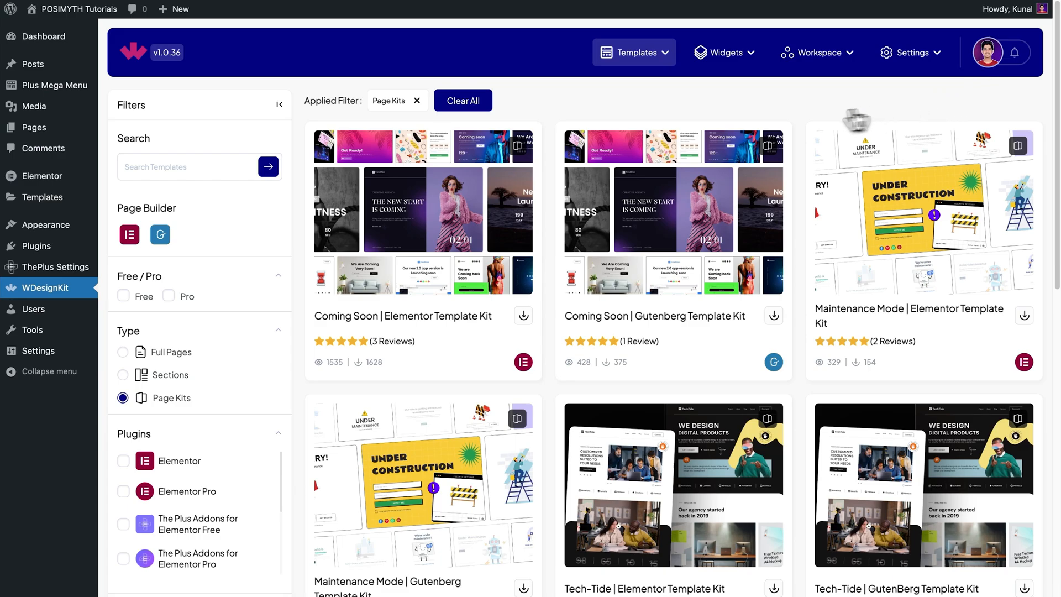
- Browse the WDesignKit widget library and show the downloaded widgets under My Widgets
left_click(725, 52)
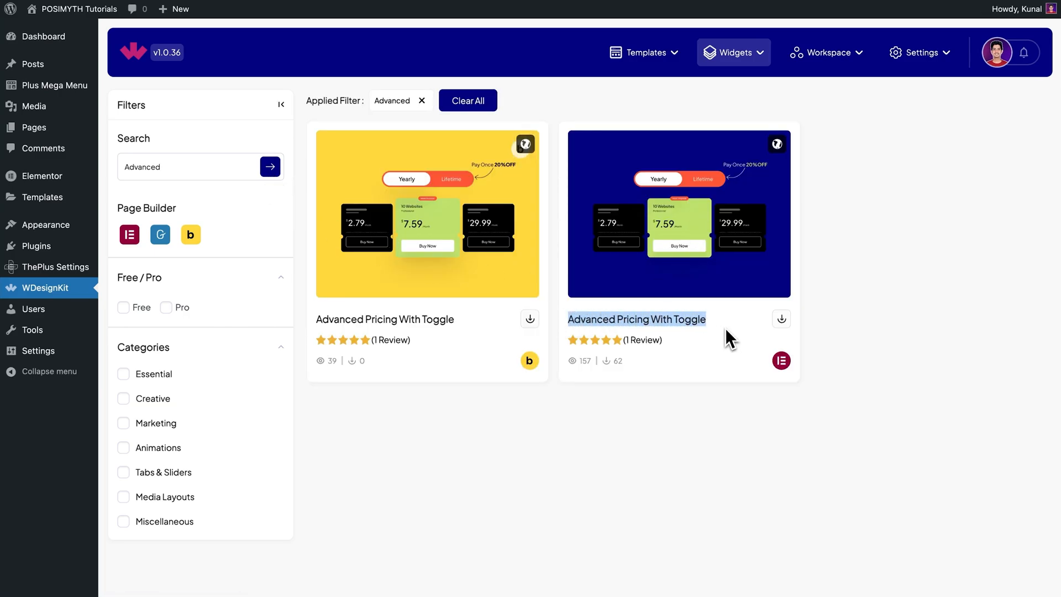
mouse_move(780, 359)
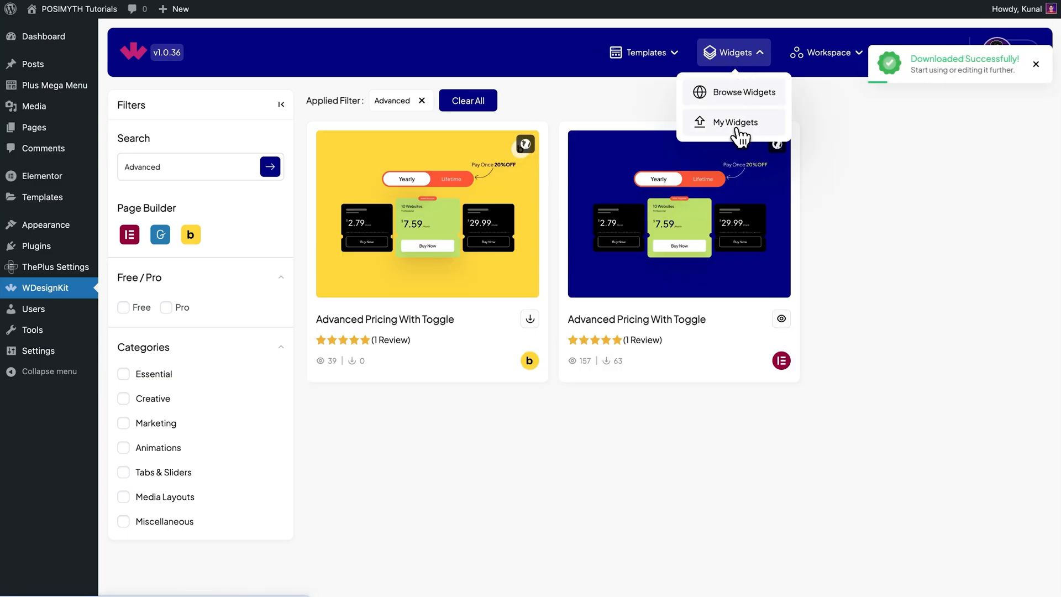
left_click(734, 122)
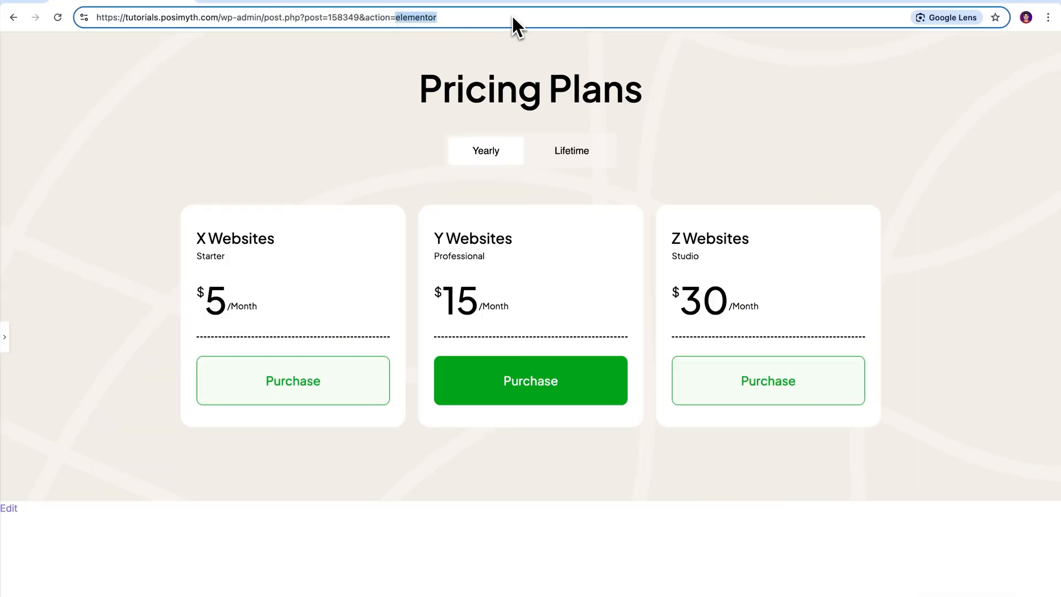
mouse_move(13, 338)
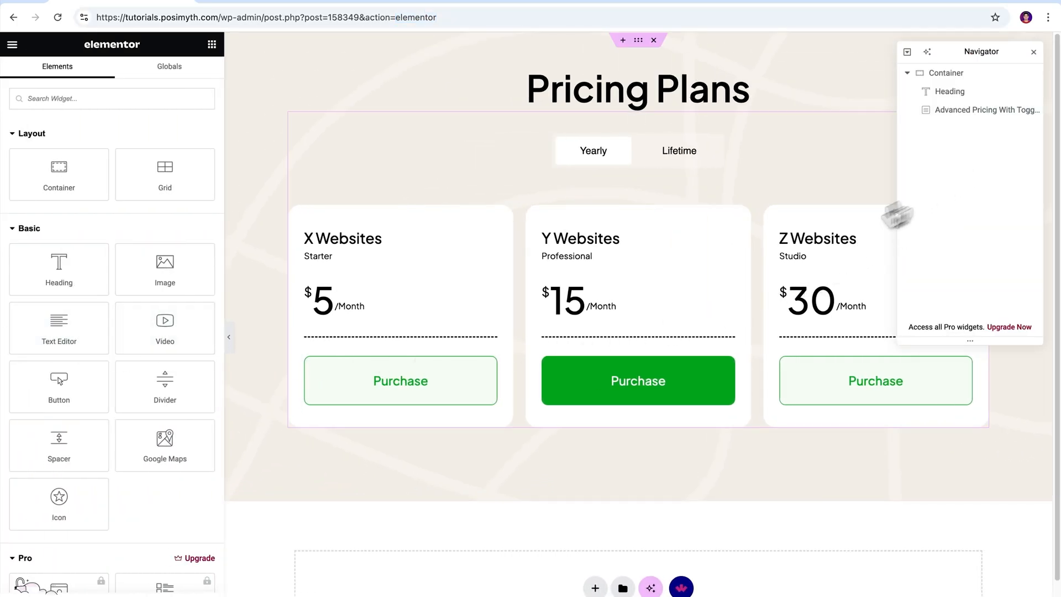
- Filter the Elements panel with the search 'Advanced Pri' to surface the pricing widget
type("A")
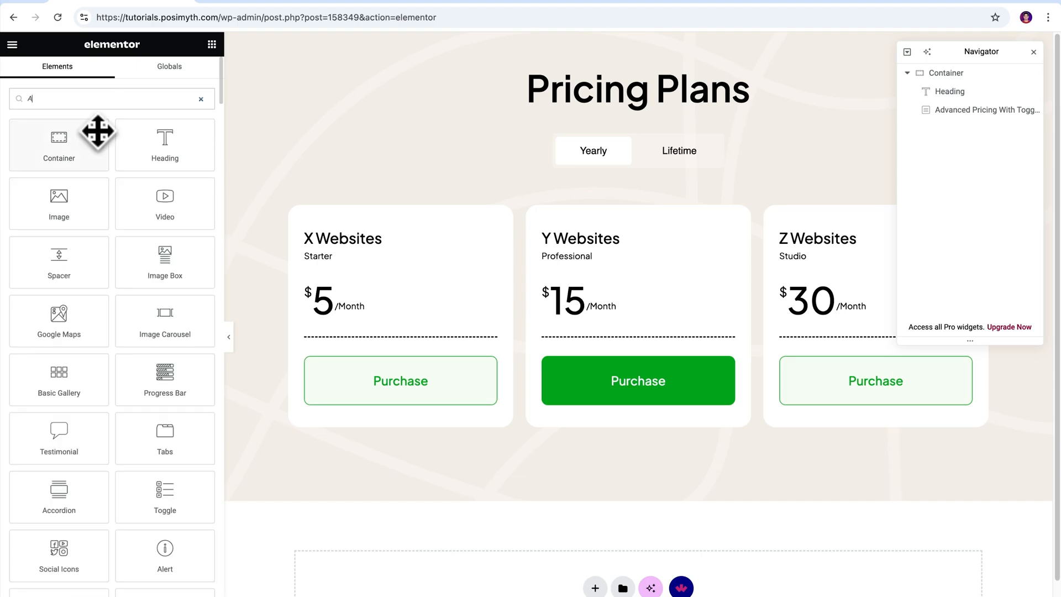
type("dvanced Pricing")
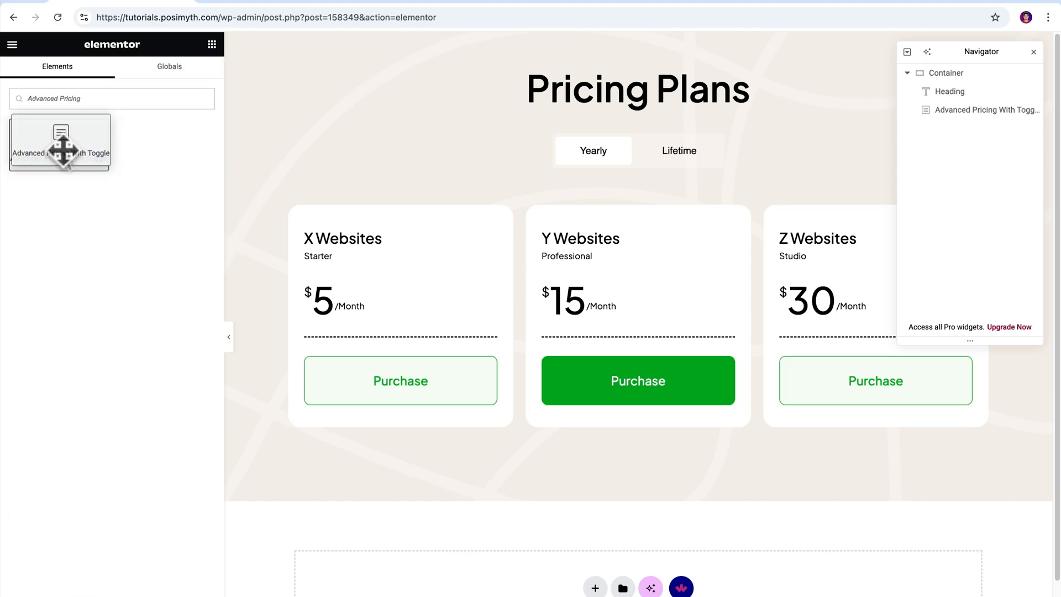
mouse_move(65, 160)
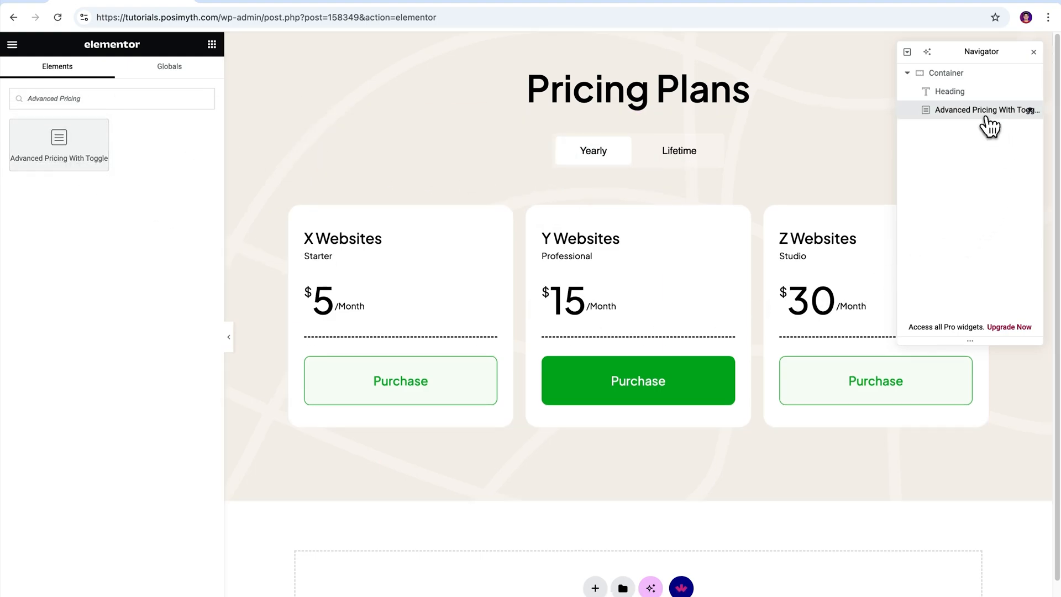
- Select the pricing widget, refold its Content section, and preview the first switch's tooltip before leaving it off
left_click(986, 109)
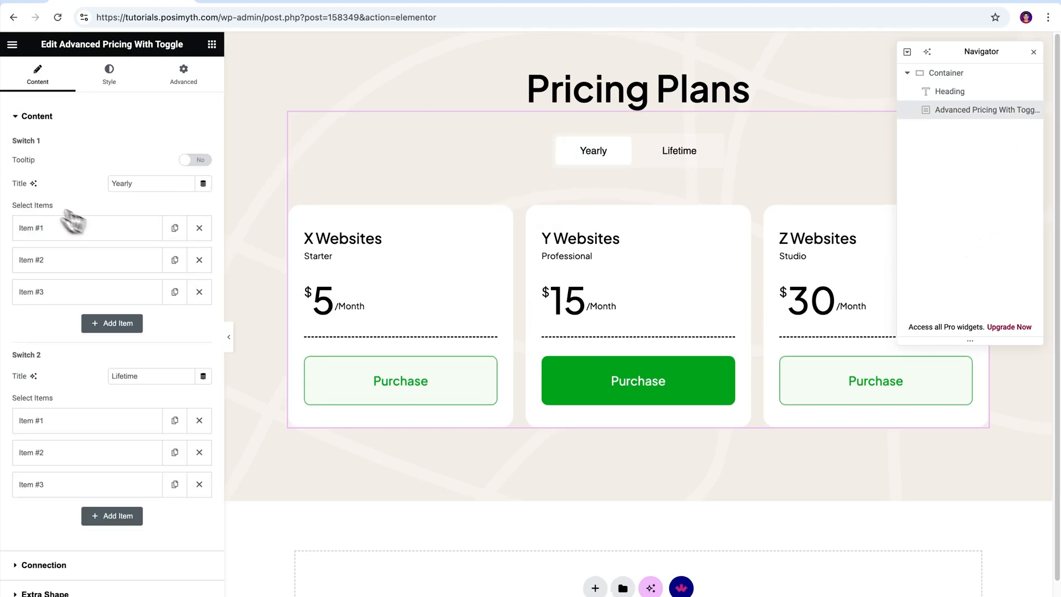
left_click(38, 116)
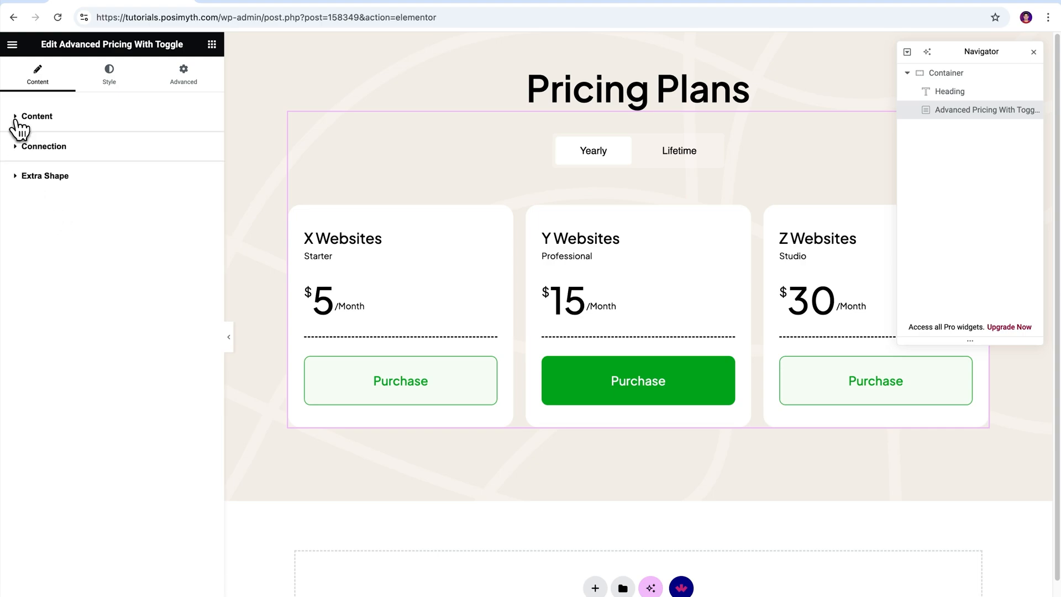
left_click(38, 116)
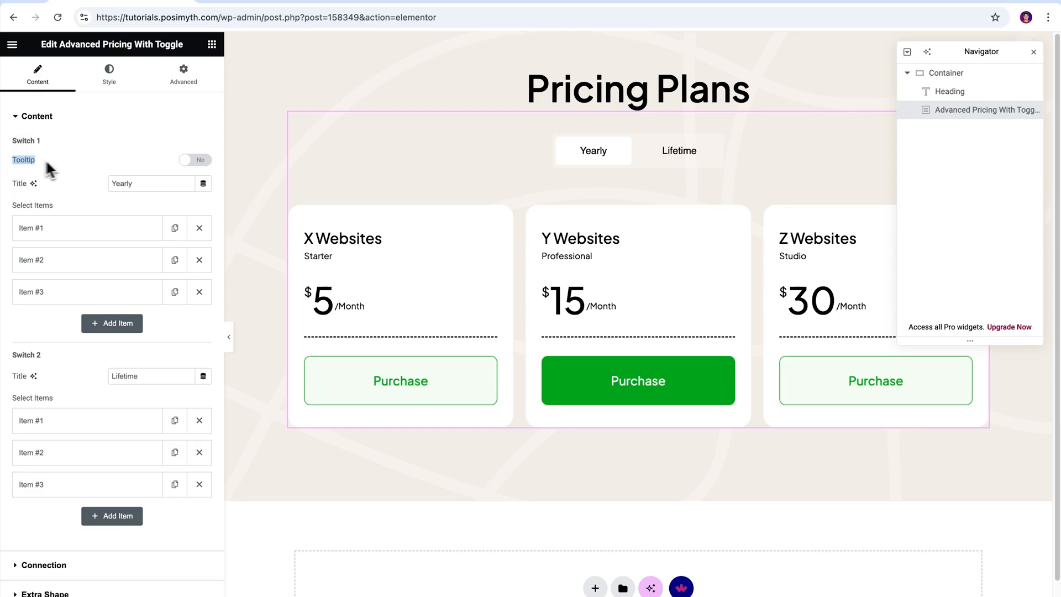
left_click(194, 159)
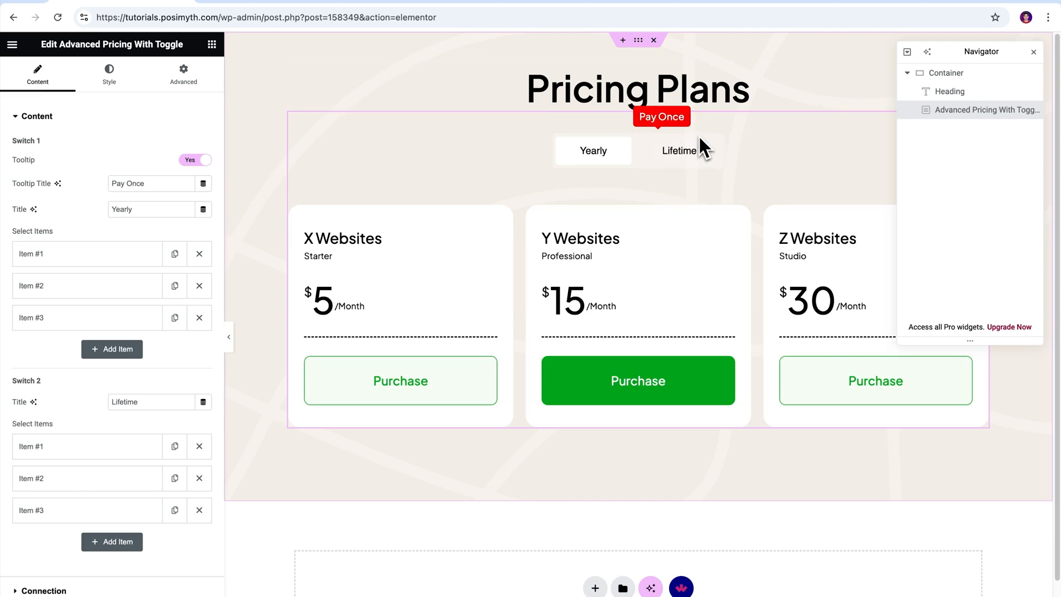
left_click(195, 159)
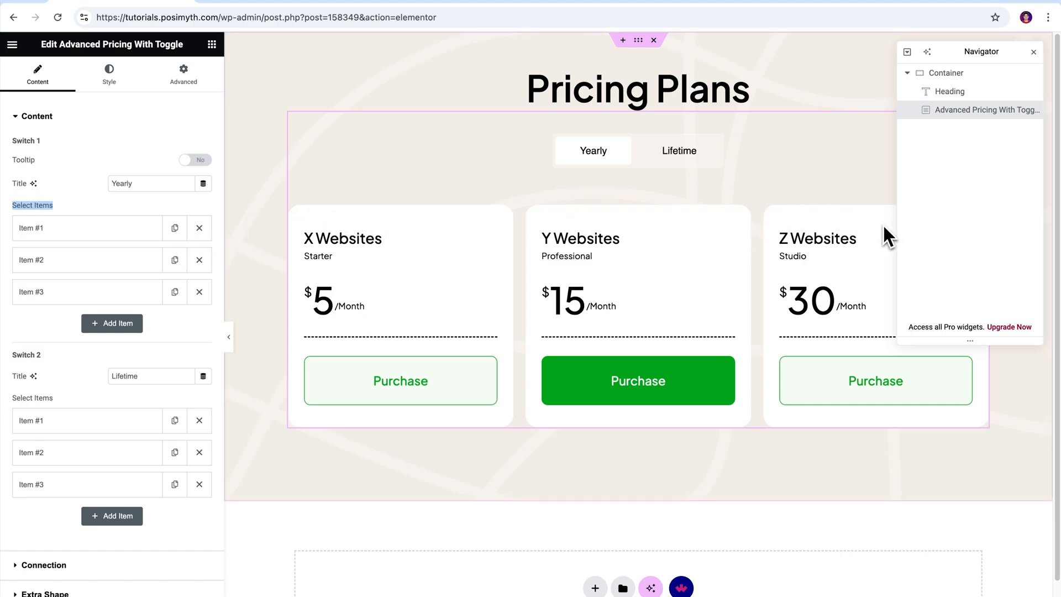
- Set Switch 1 Item #1 button to 'Buy Now' and try the offer badge before leaving it off
left_click(1034, 52)
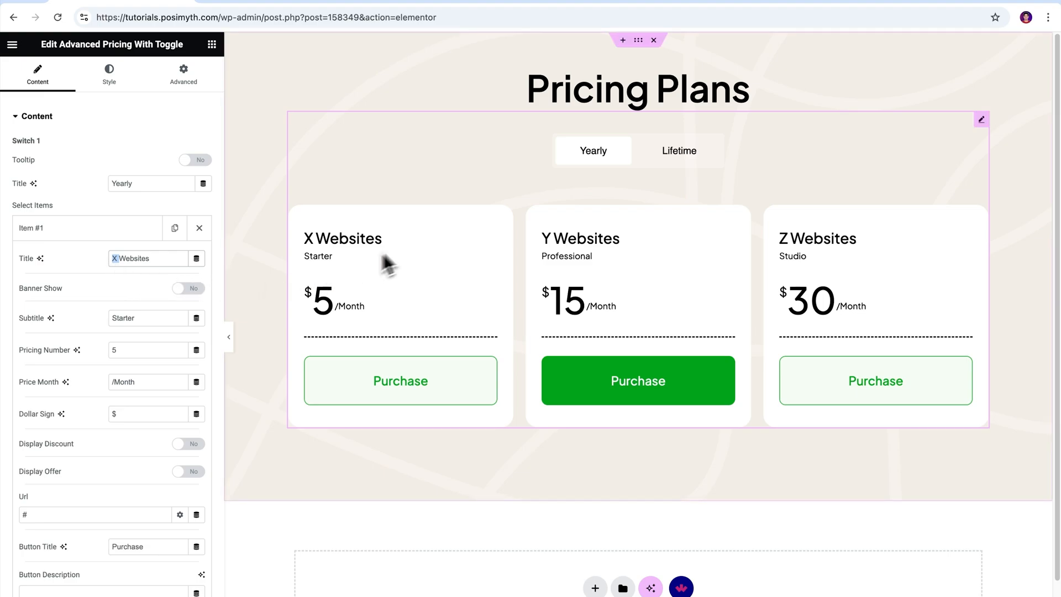
mouse_move(384, 324)
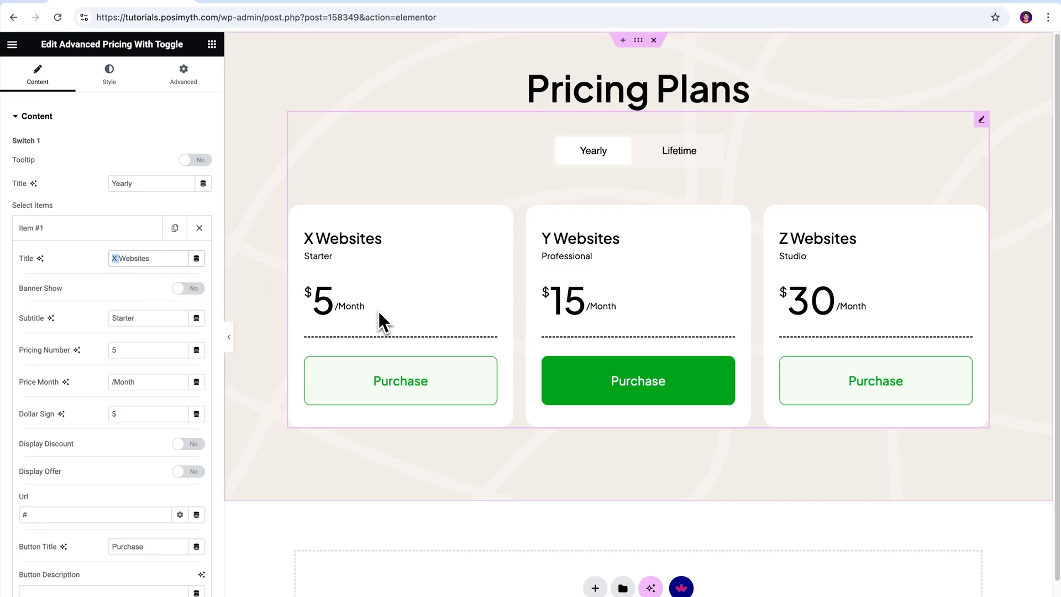
mouse_move(400, 400)
type("5")
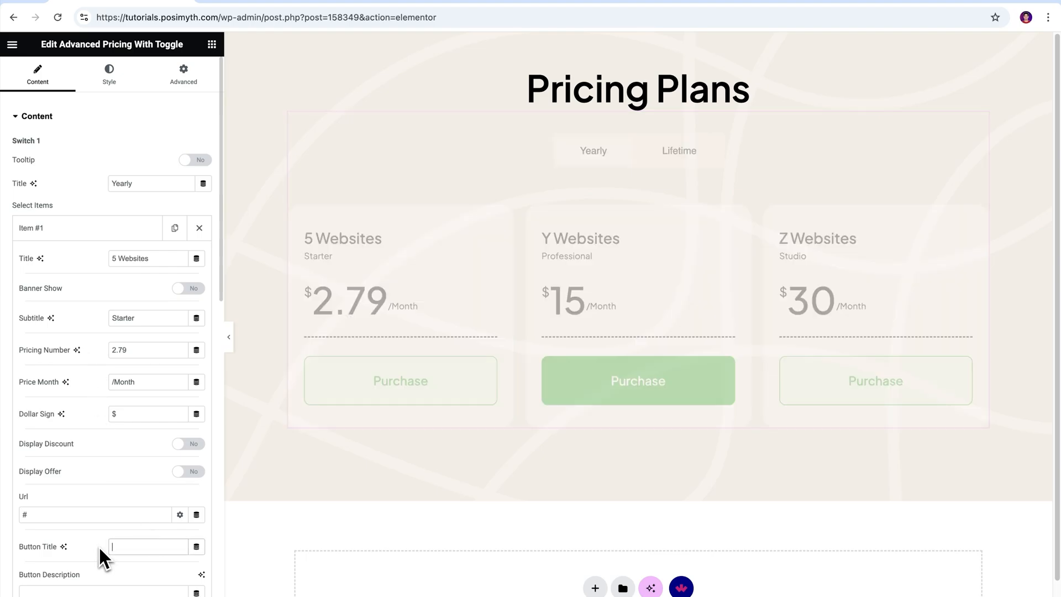
type("Buy Now")
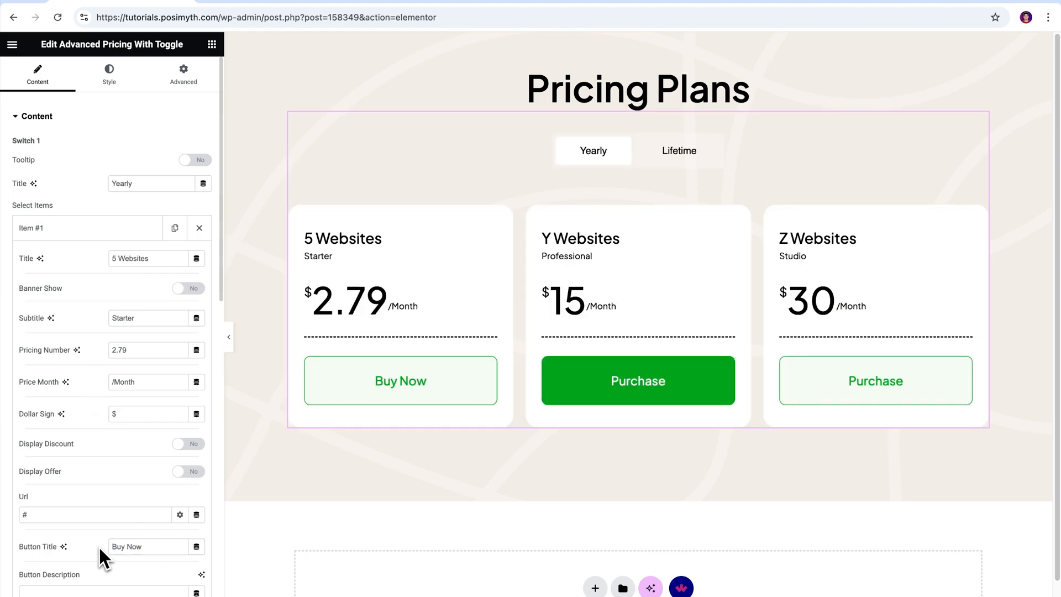
scroll("down", 3)
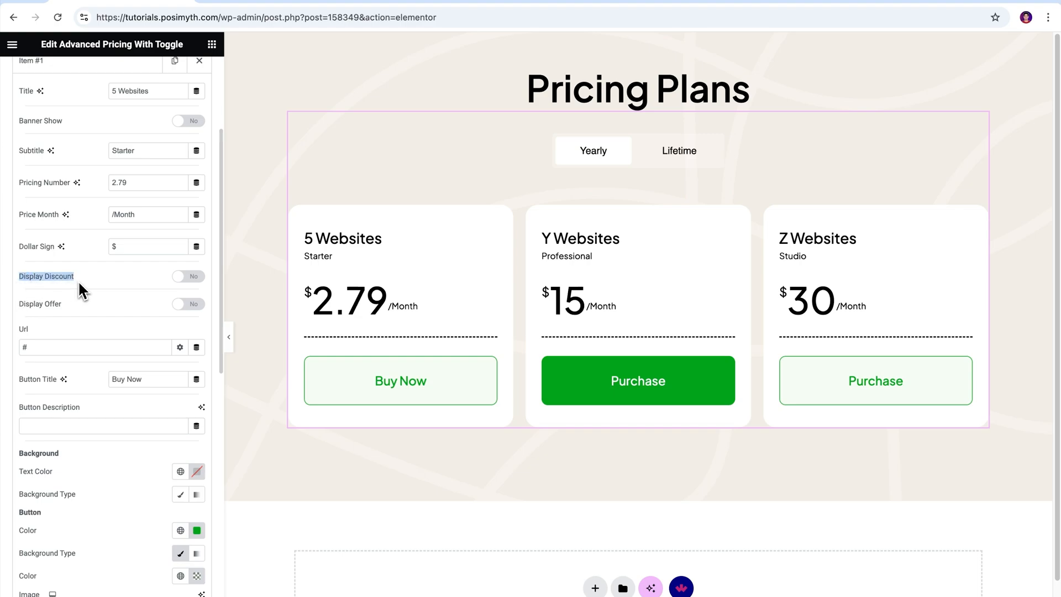
mouse_move(91, 315)
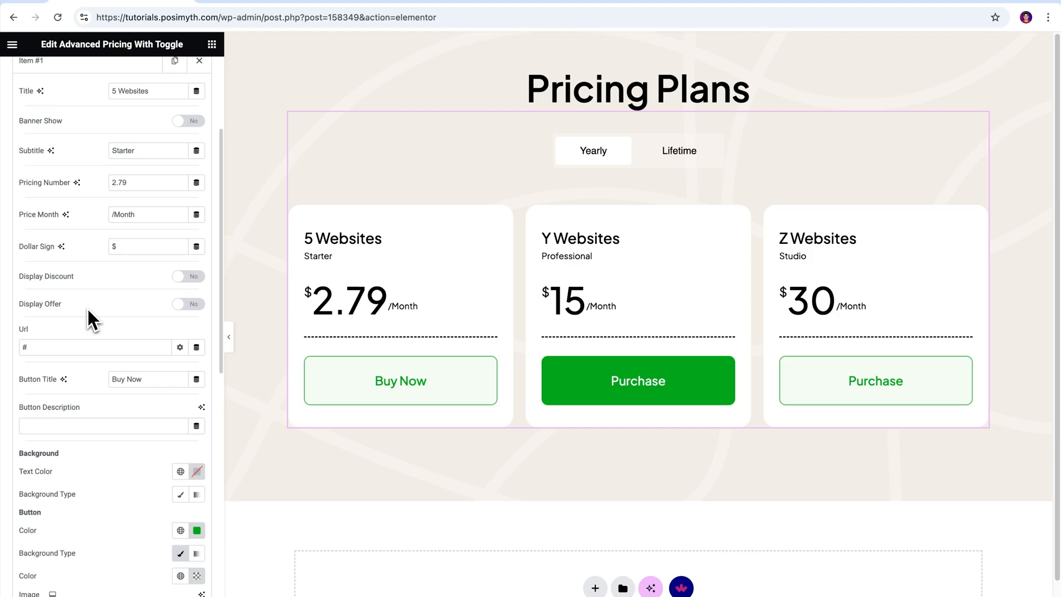
left_click(188, 303)
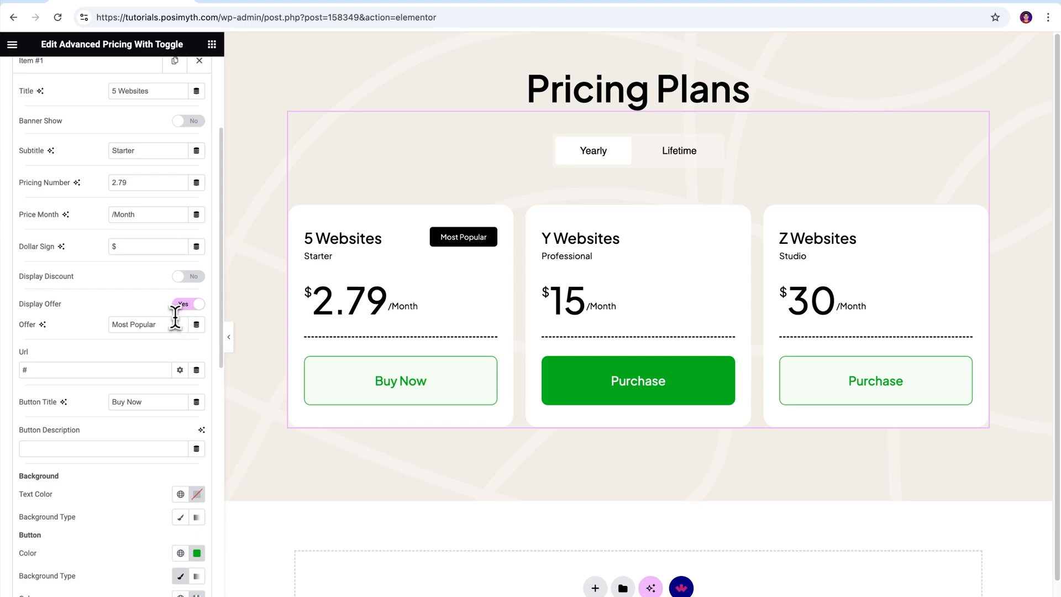
double_click(141, 324)
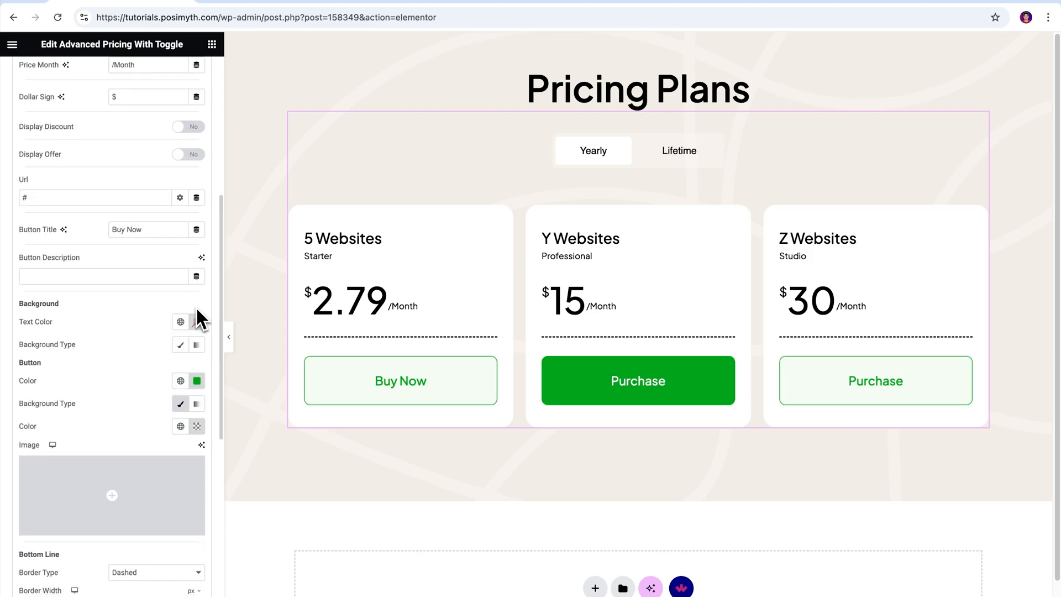
scroll("down", 3)
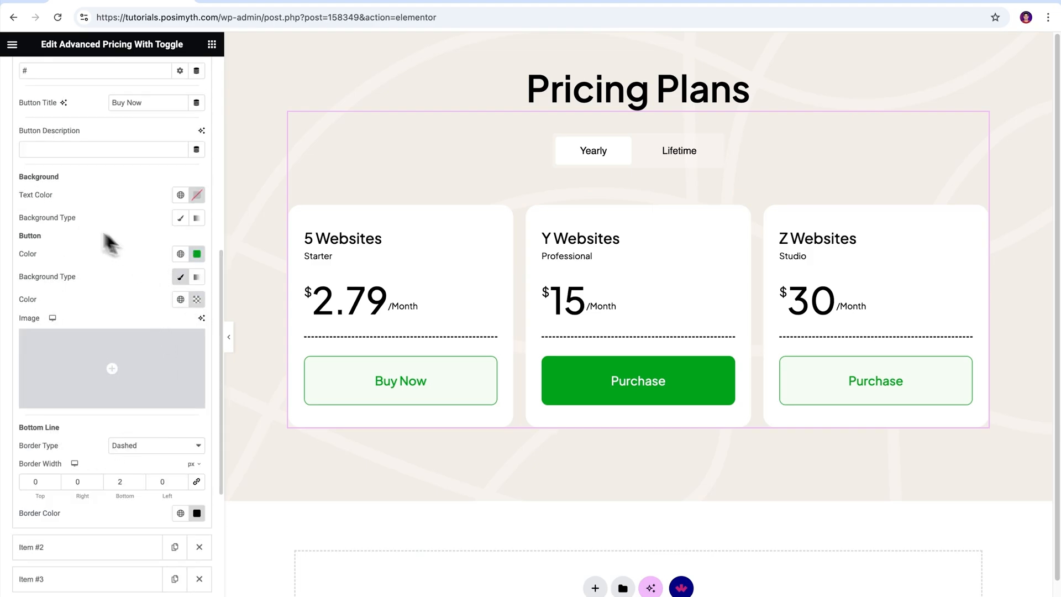
mouse_move(154, 446)
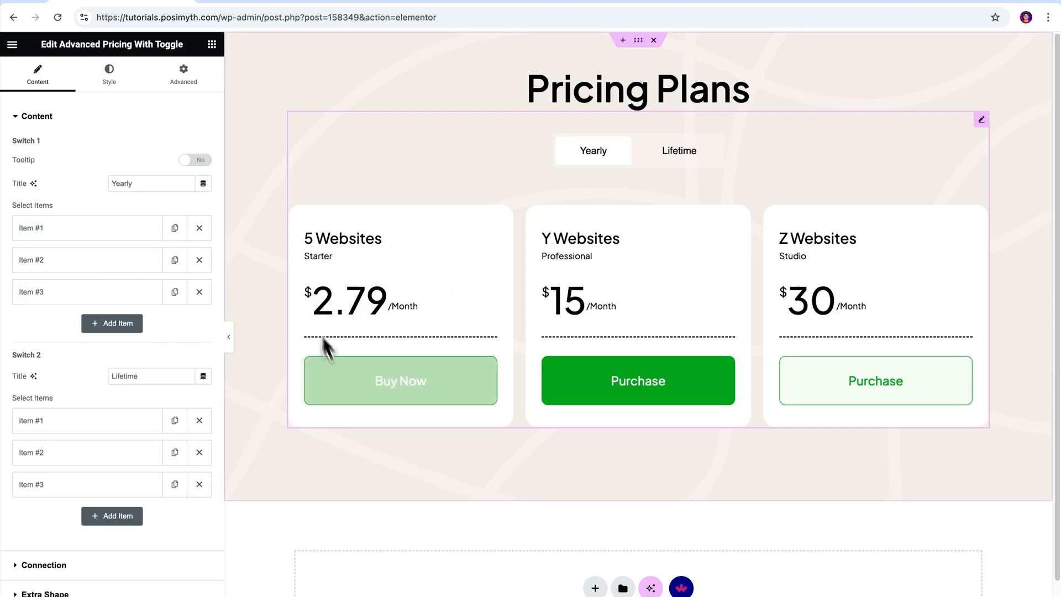
mouse_move(401, 380)
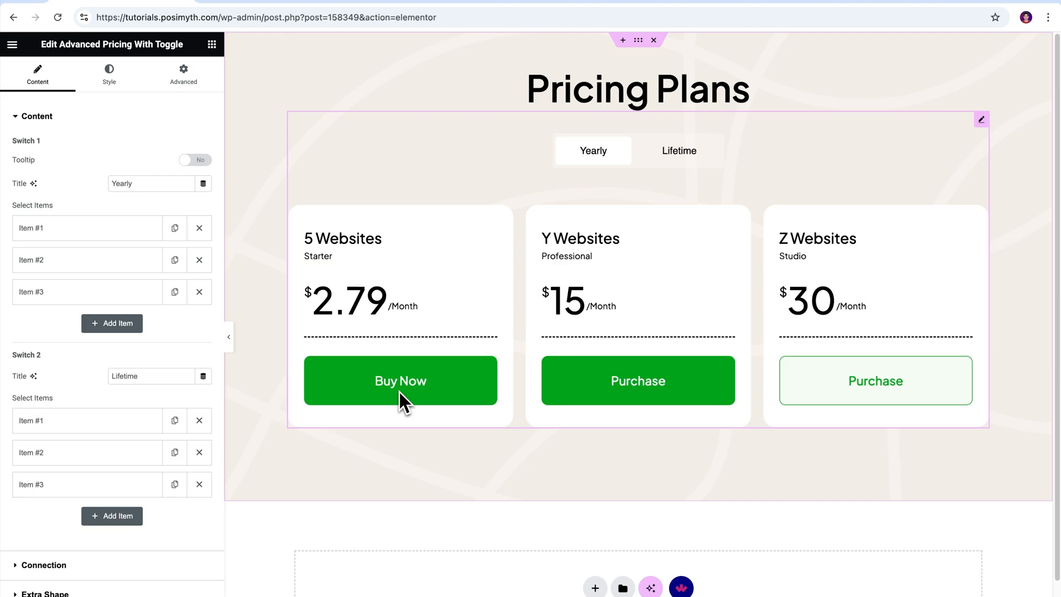
- Edit the remaining Yearly items with Buy Now buttons, then preview the Lifetime plans
left_click(86, 260)
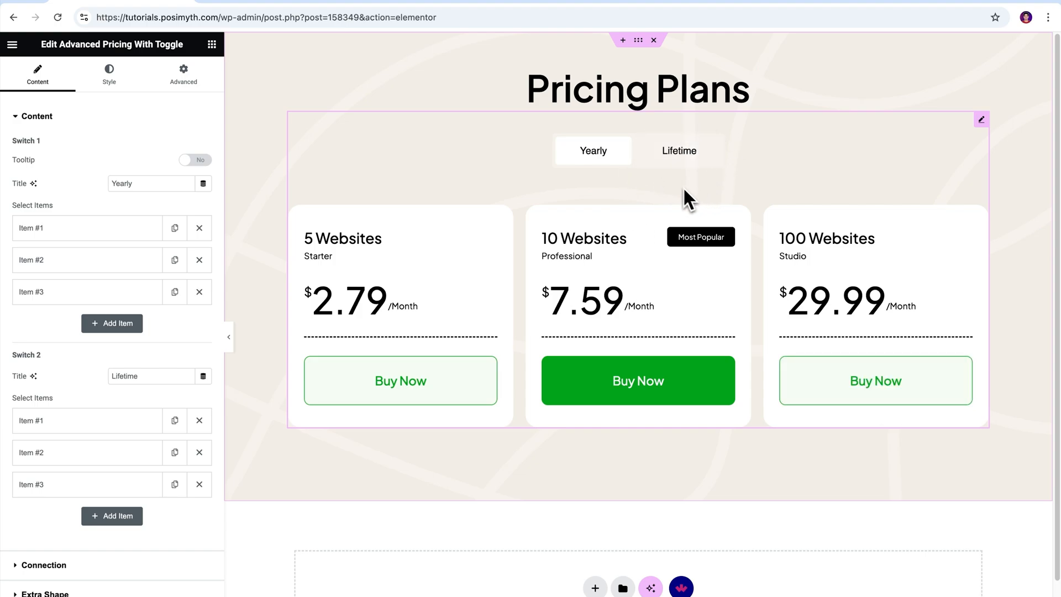
left_click(679, 151)
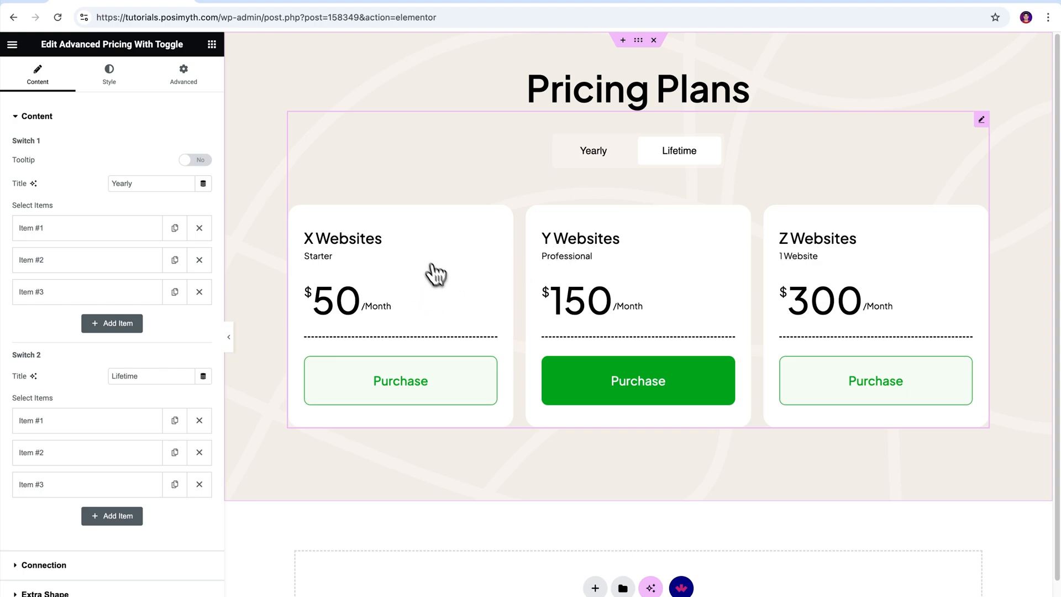
mouse_move(898, 292)
type("1")
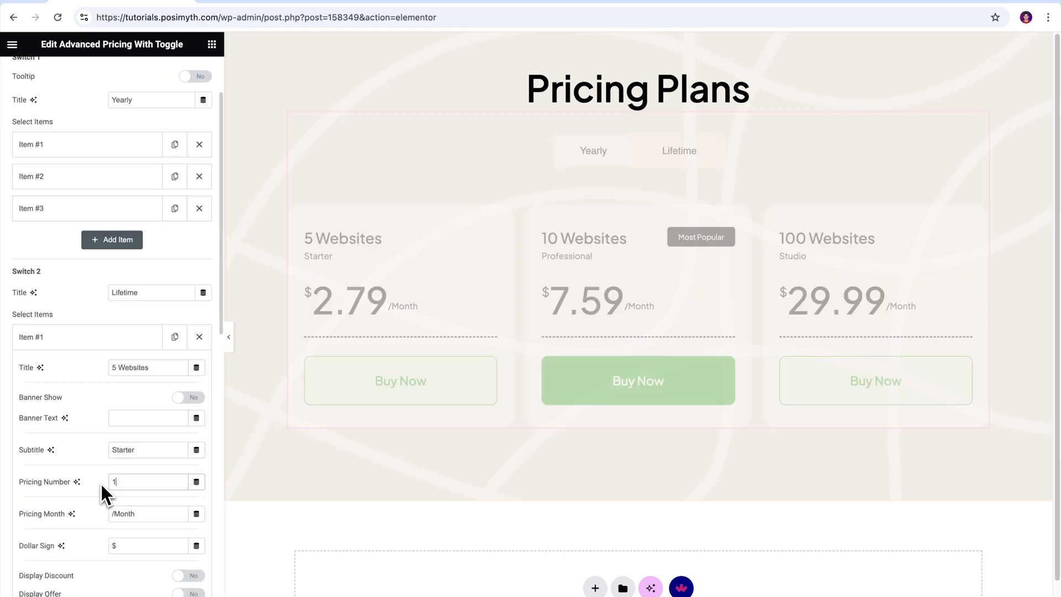
- Edit the first Lifetime card's price and check the canvas preview
left_click(678, 150)
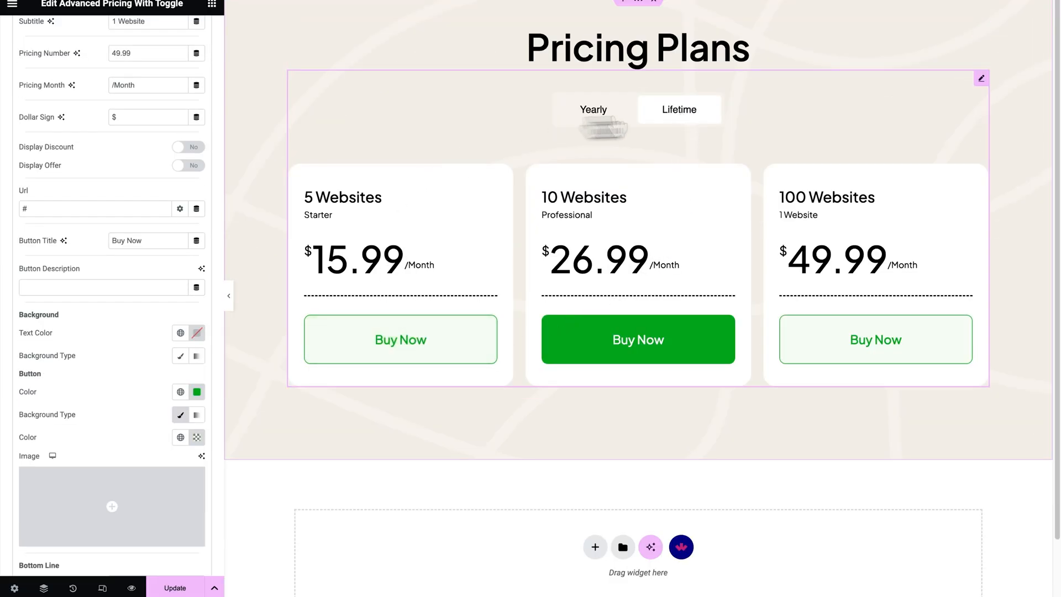
mouse_move(635, 420)
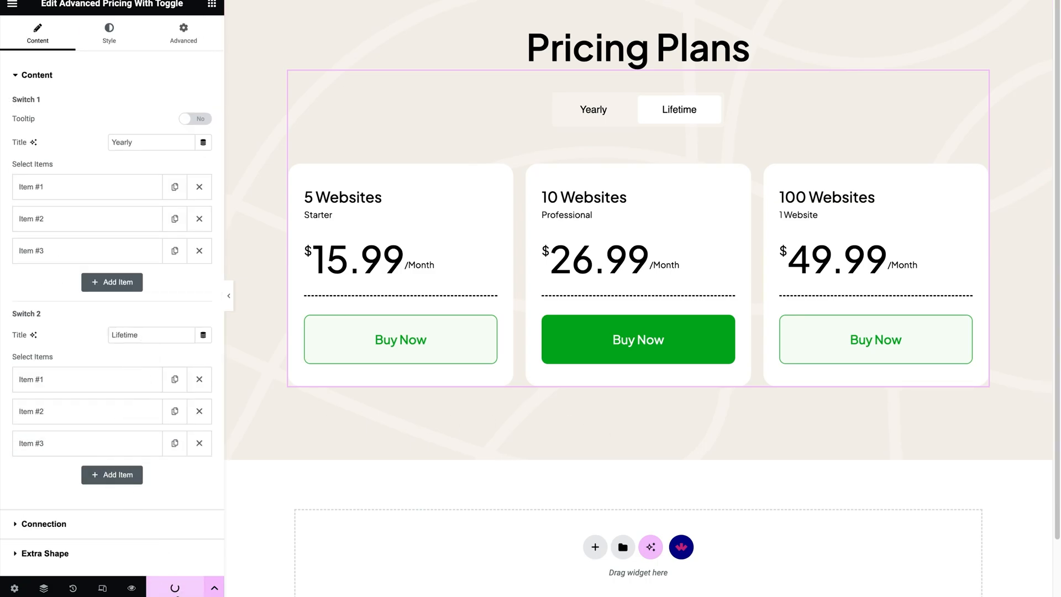
mouse_move(131, 587)
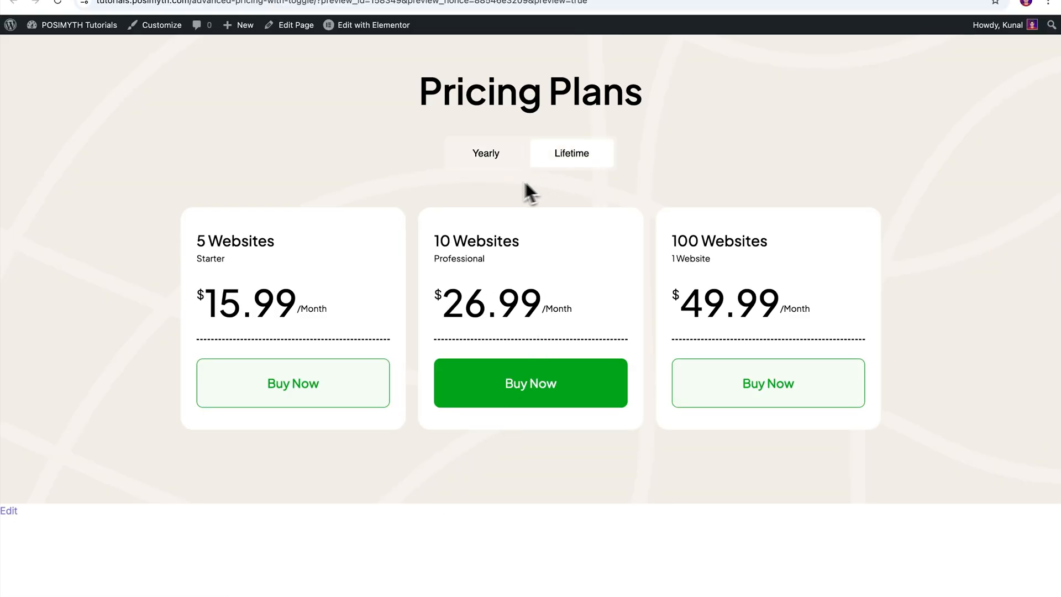
- Toggle the live pricing cards to Yearly prices and back to Lifetime
left_click(485, 153)
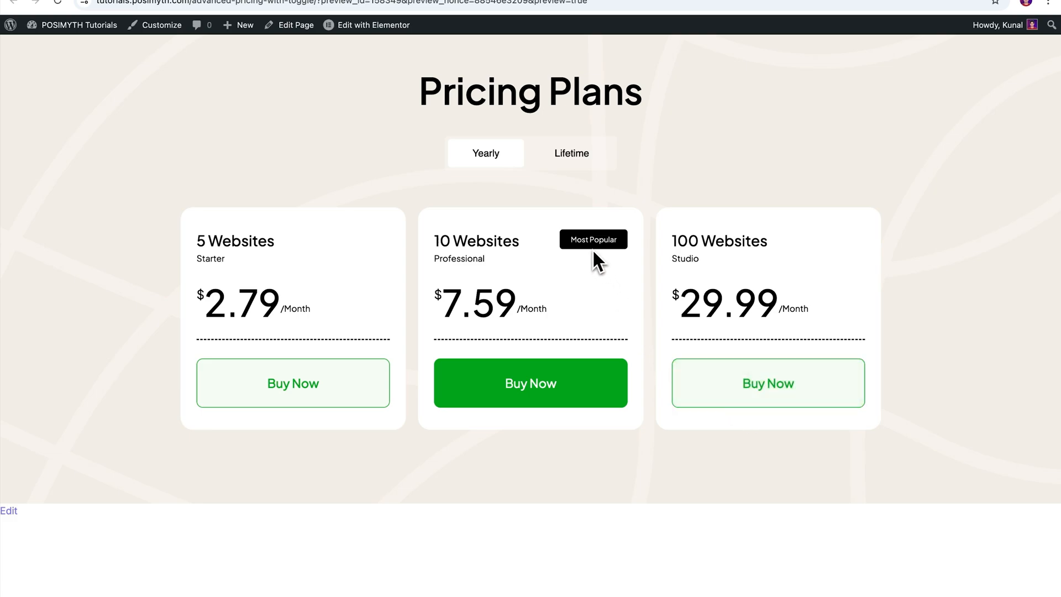
left_click(570, 153)
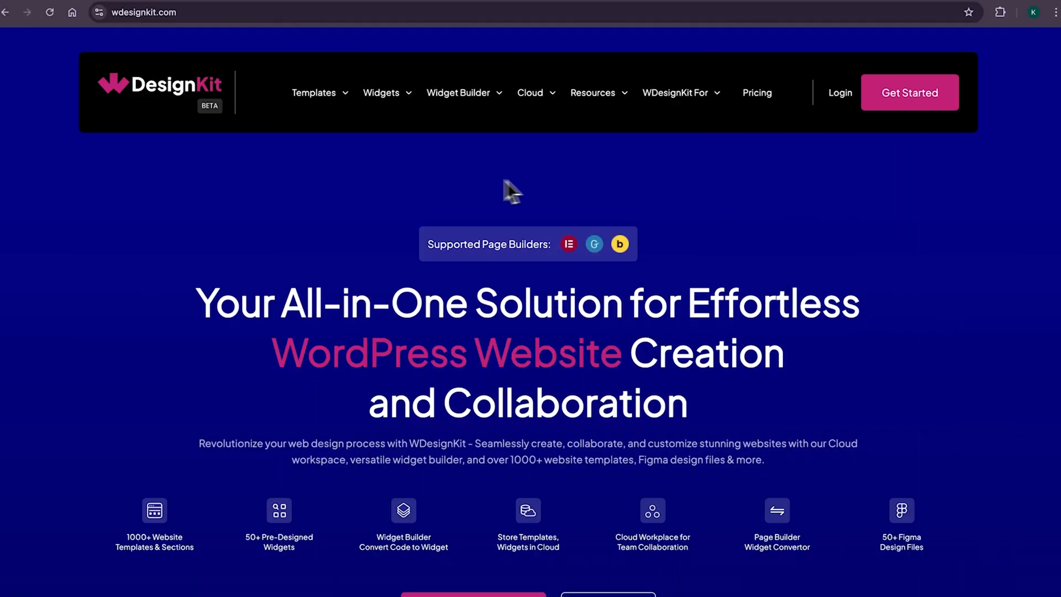
mouse_move(121, 143)
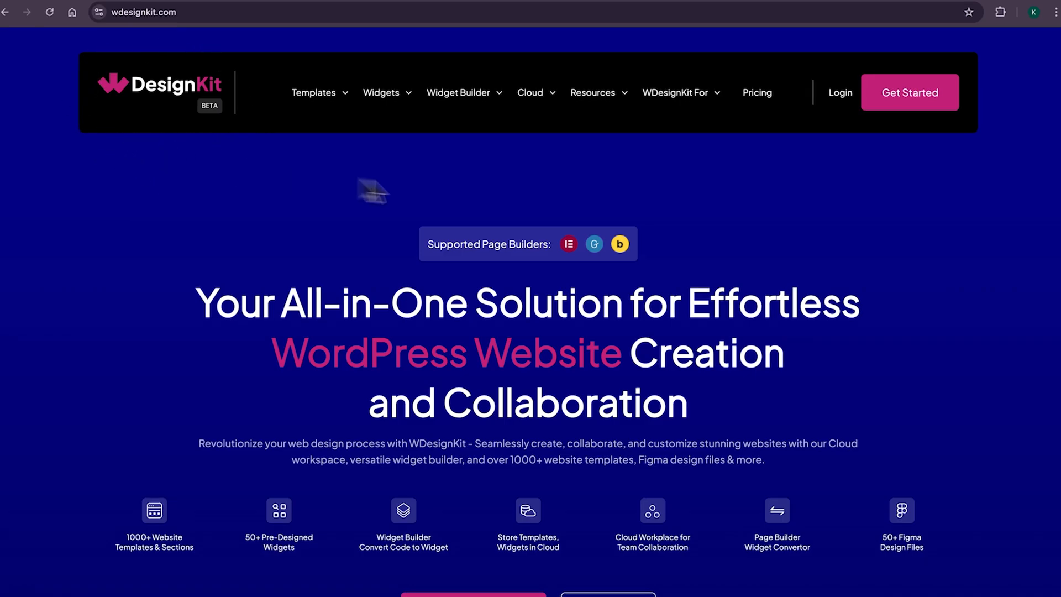
- Scroll to the homepage feature sections and view the Widget Builder details
scroll("down", 3)
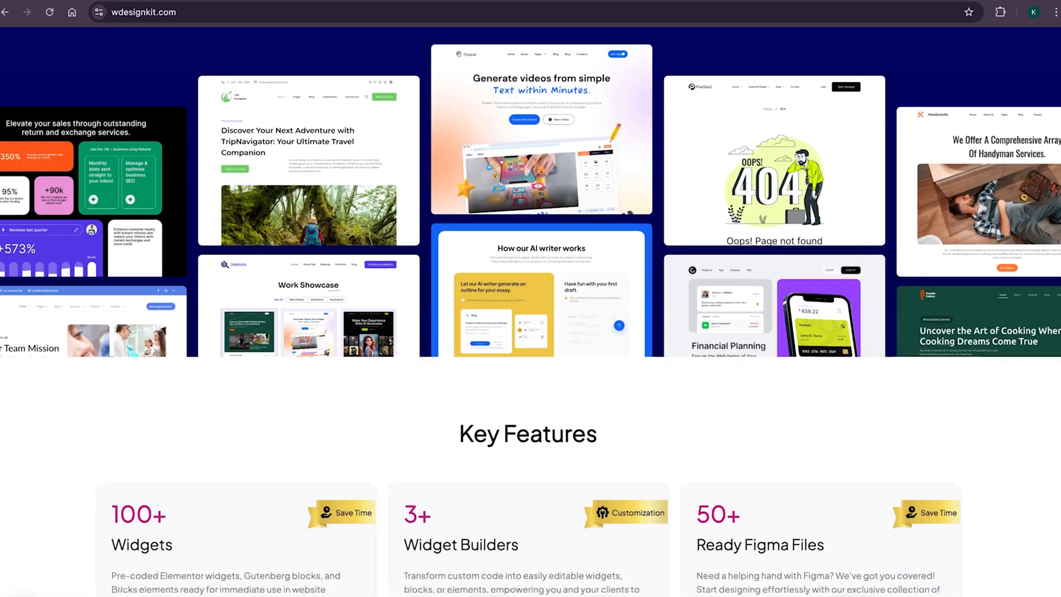
scroll("down", 3)
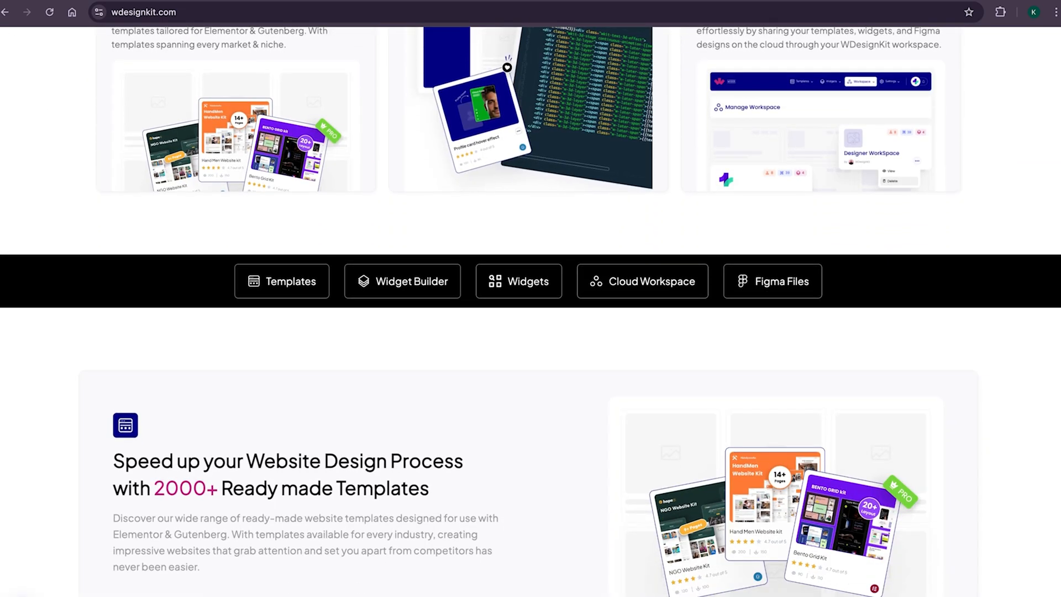
scroll("down", 3)
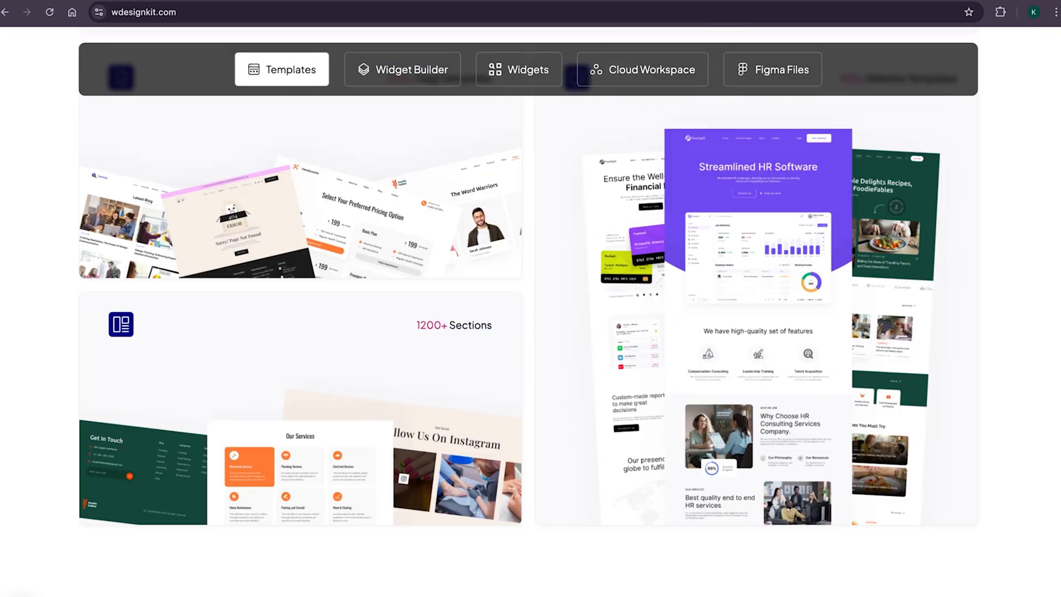
left_click(402, 69)
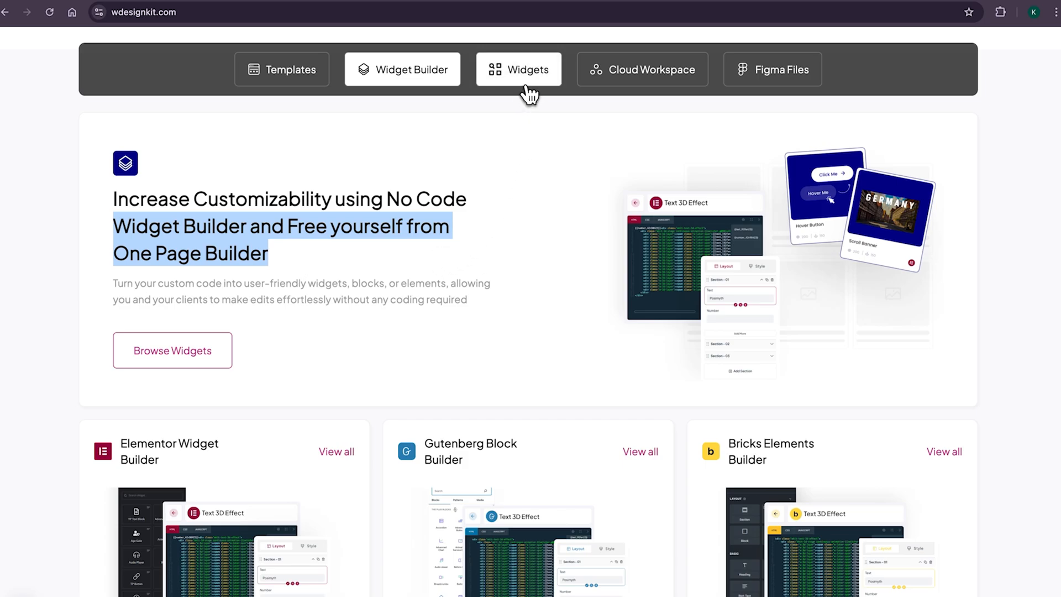
- Show the Widgets feature and highlight '100+ Widgets for All Page Builders'
left_click(528, 69)
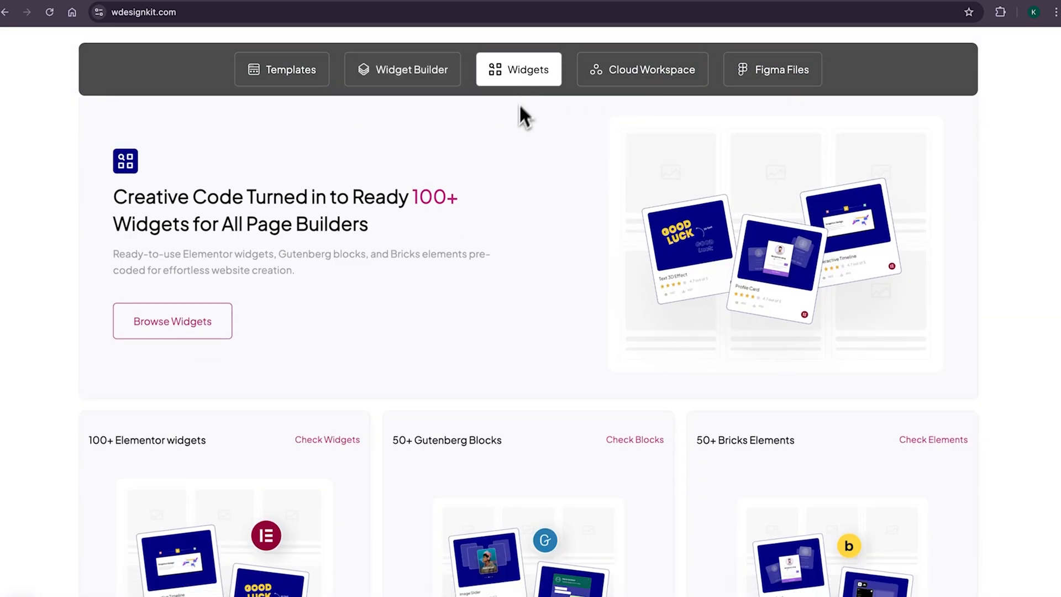
left_click_drag(413, 197, 370, 225)
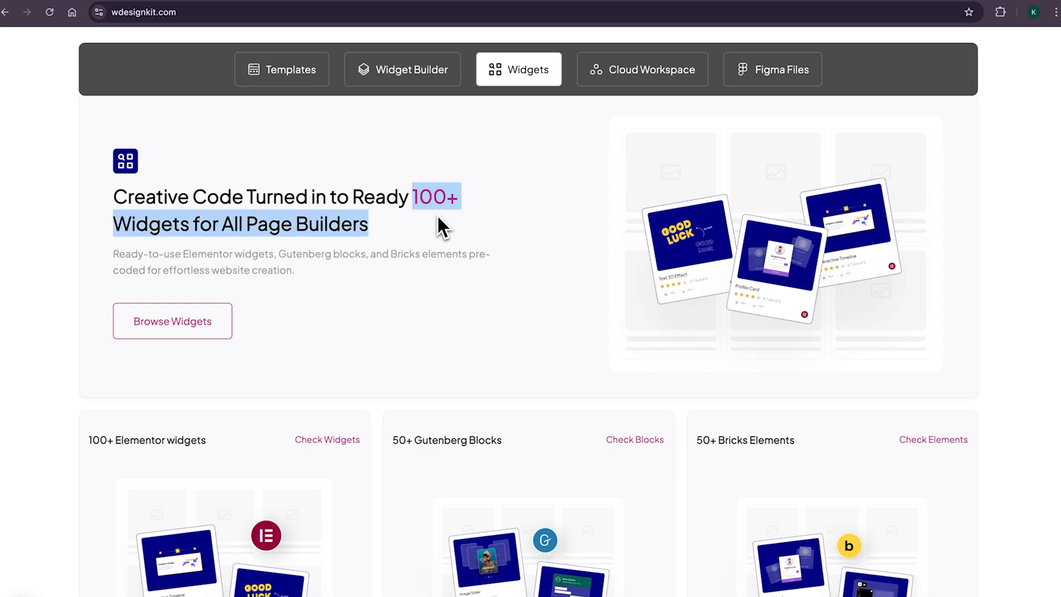
mouse_move(405, 494)
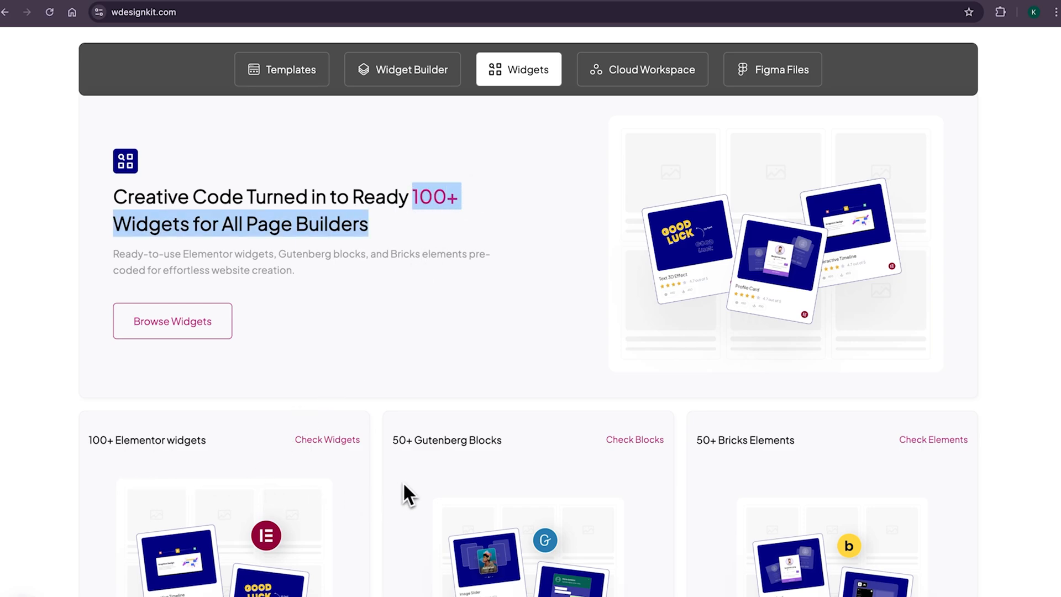
- View the Widget Builder page and scroll through its content
left_click(402, 68)
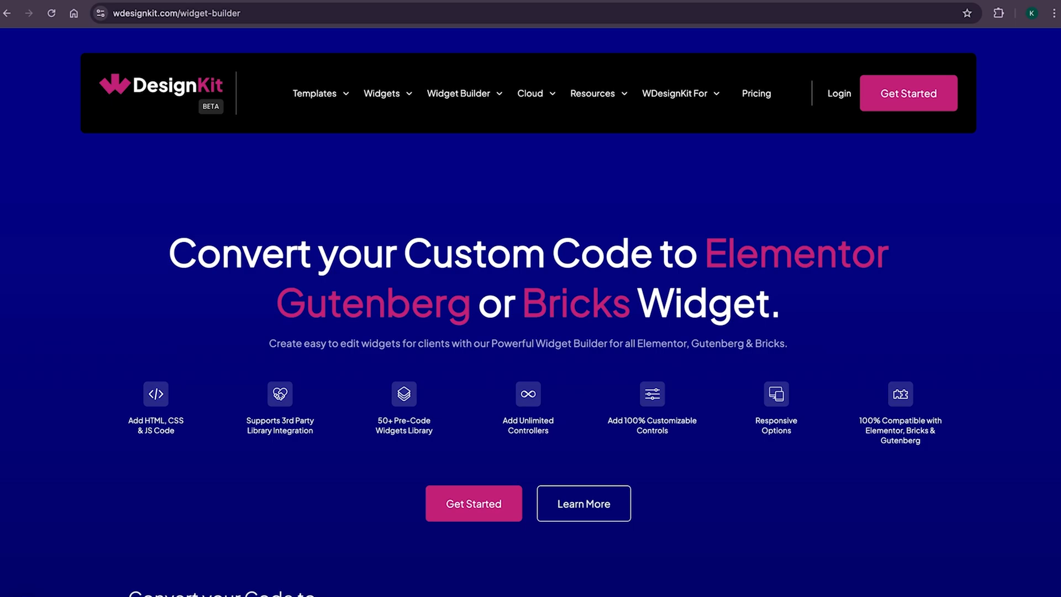
scroll("down", 3)
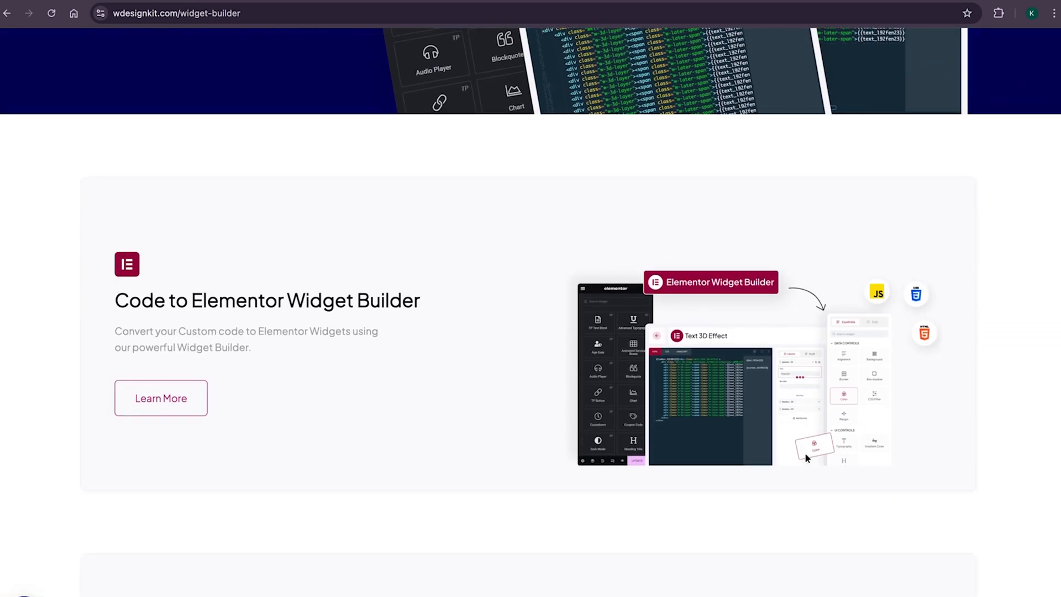
scroll("down", 3)
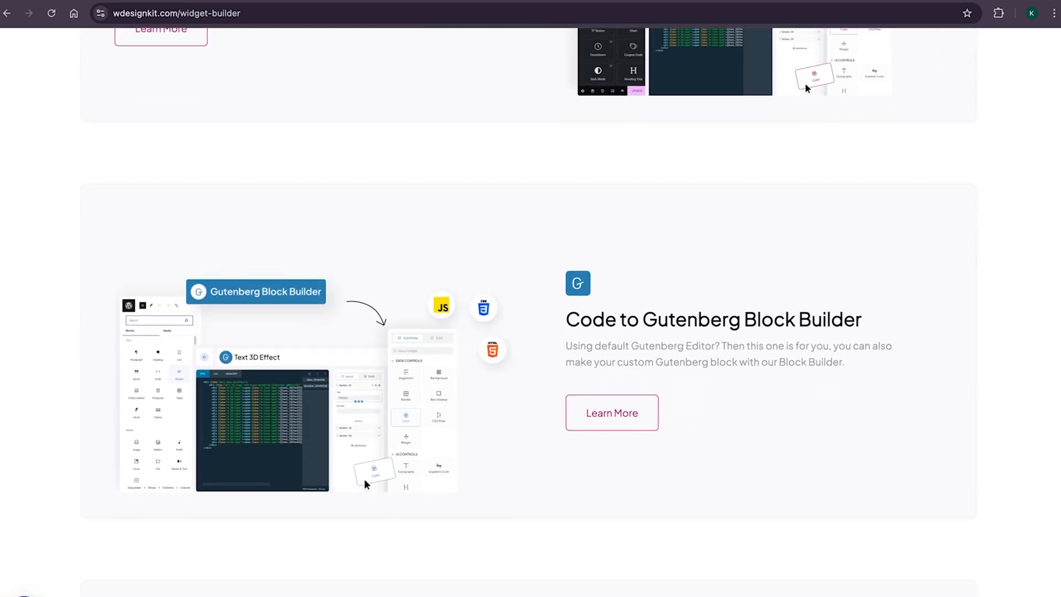
scroll("down", 3)
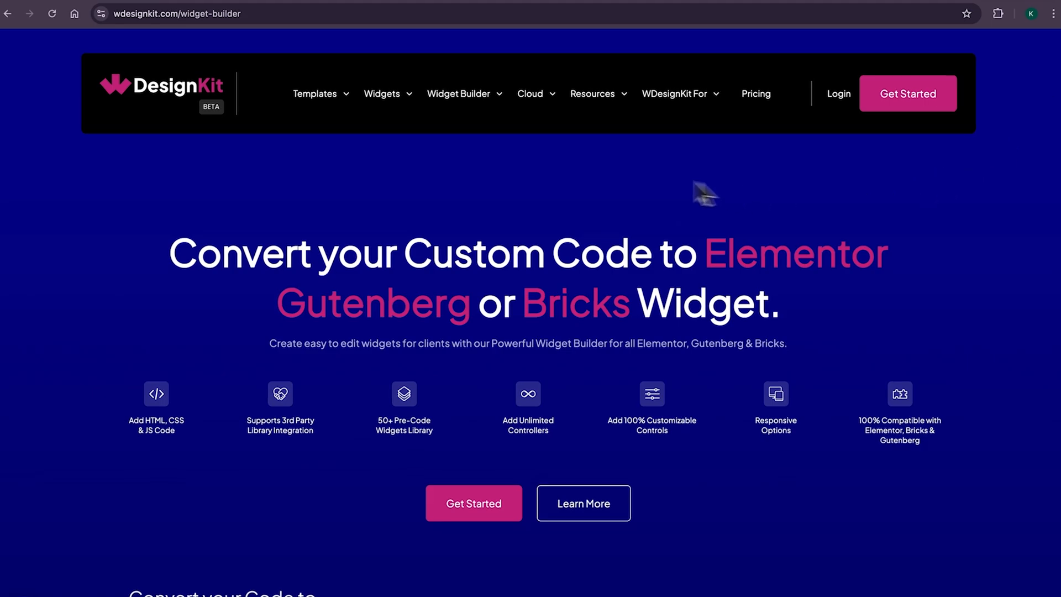
- View the Cloud Workspace page, then return to the WDesignKit homepage
left_click(530, 93)
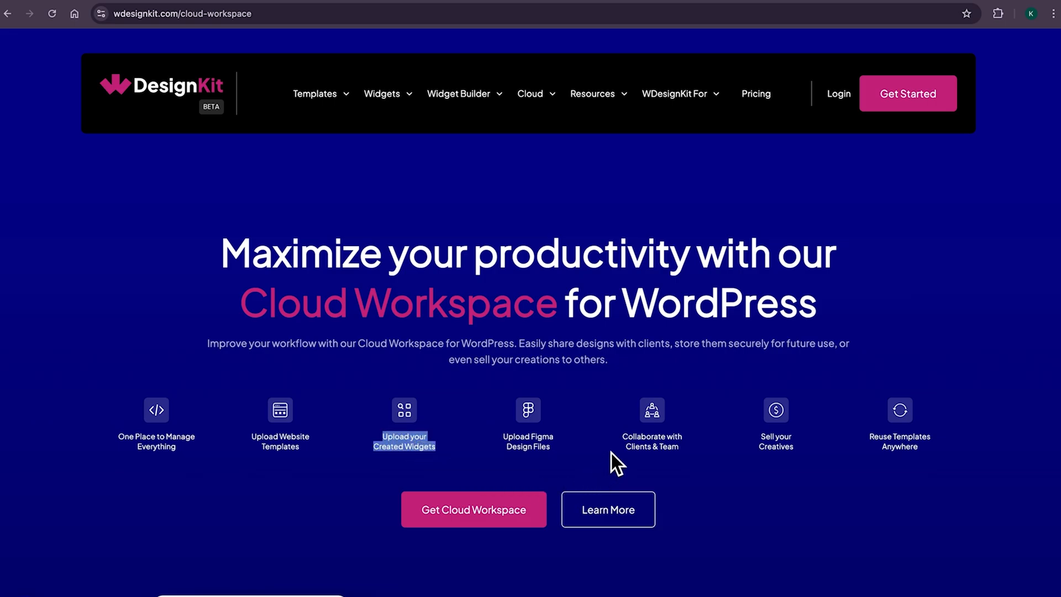
mouse_move(690, 463)
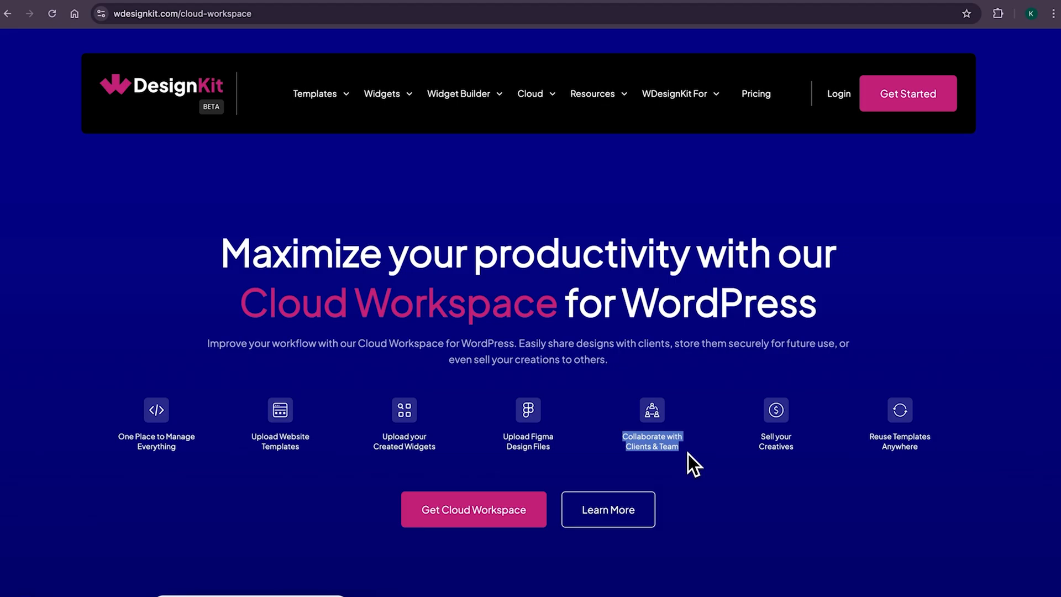
left_click(161, 88)
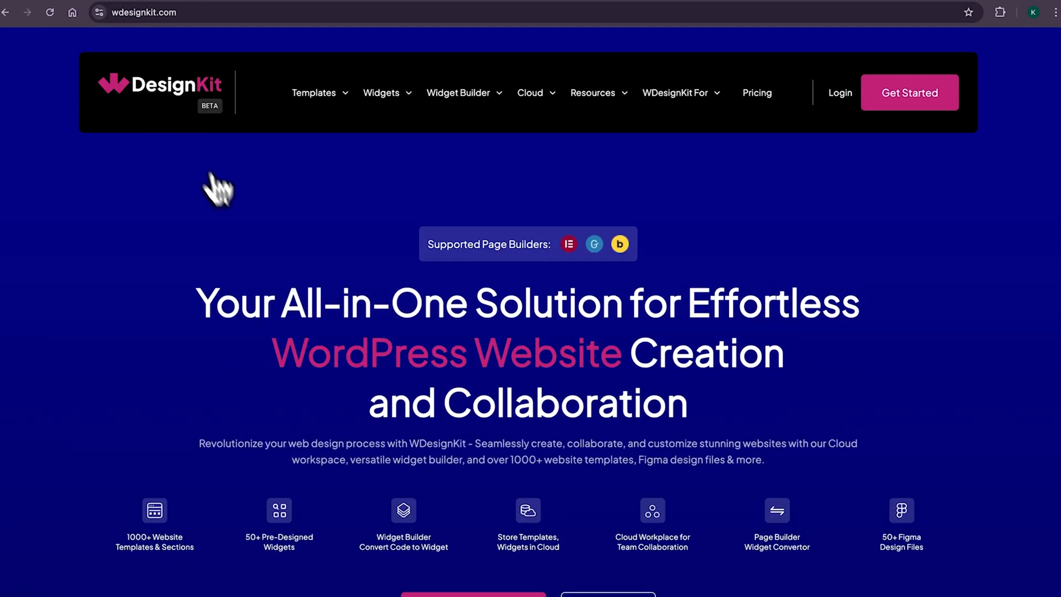
- Highlight the All-in-One Solution headline, then view the Pricing page with its four plans
left_click_drag(282, 303, 616, 303)
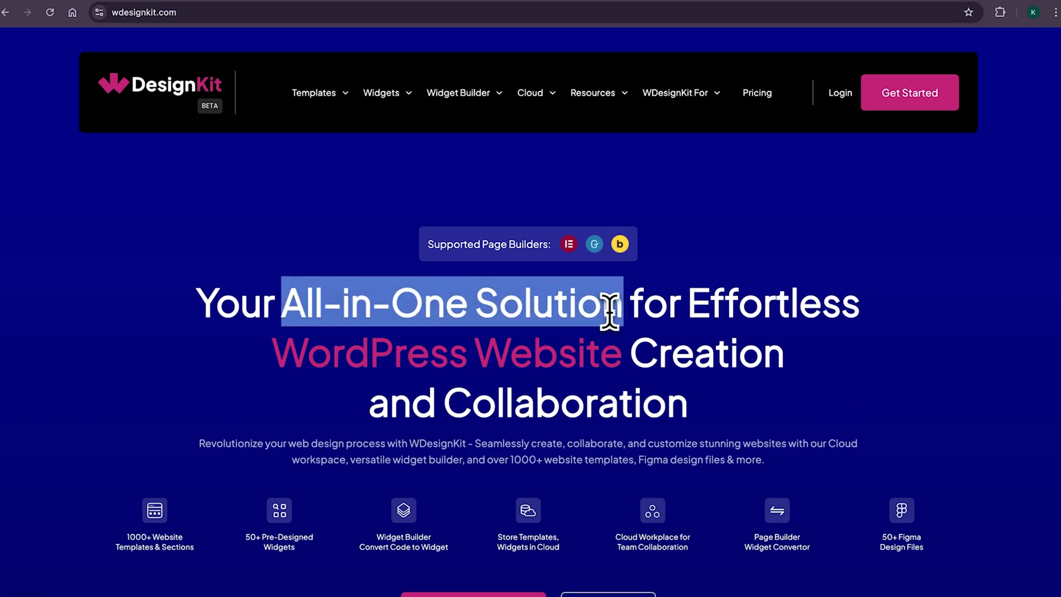
left_click(756, 93)
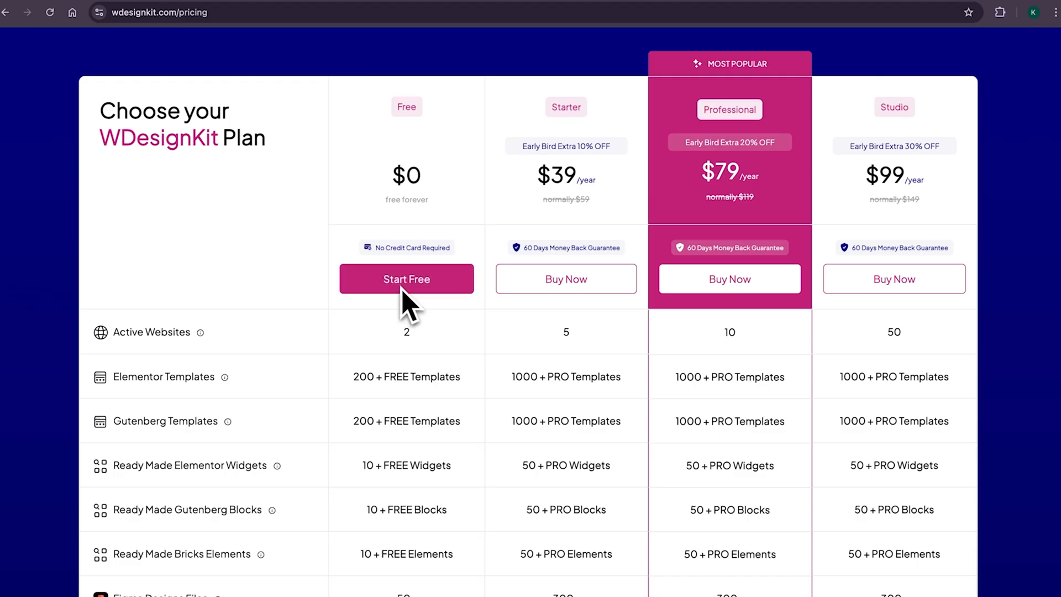
mouse_move(592, 351)
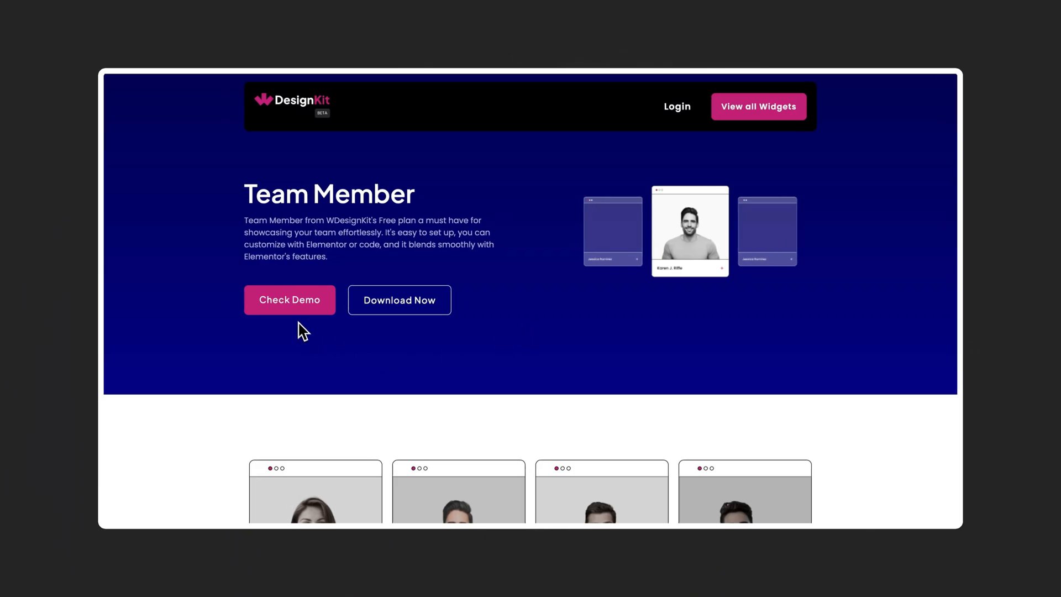
- Scroll the Team Member widget page down to its four demo team cards
scroll("down", 3)
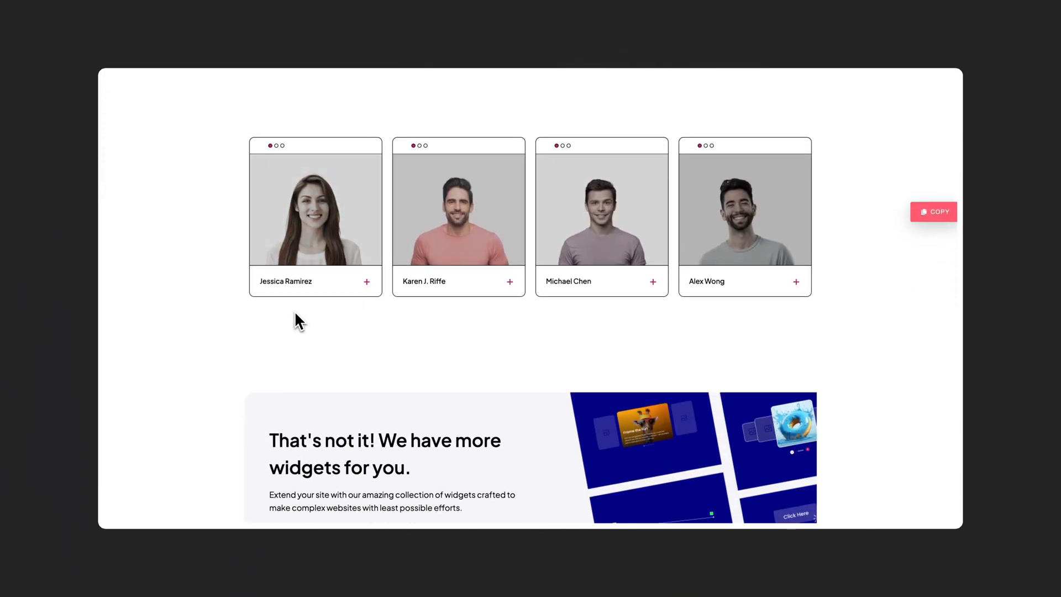